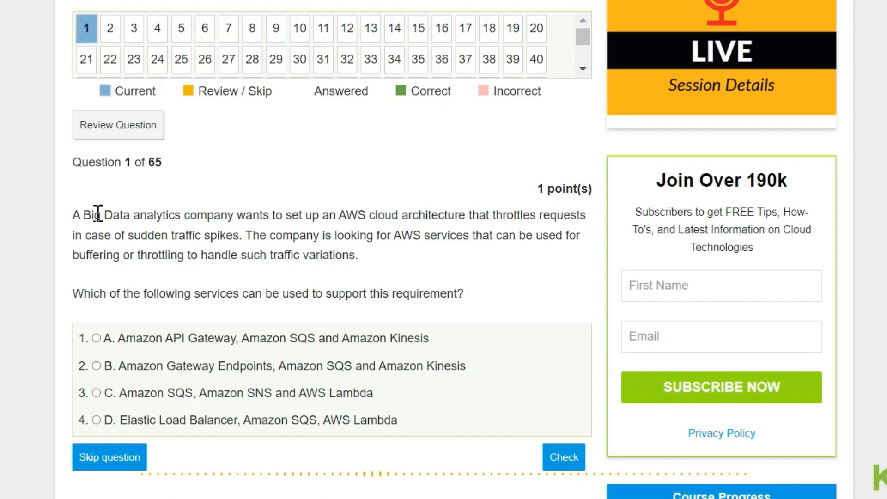
Step: Highlight the words 'throttles requests' in the question 1 text
{"action": "double_click", "coordinate": [92, 212]}
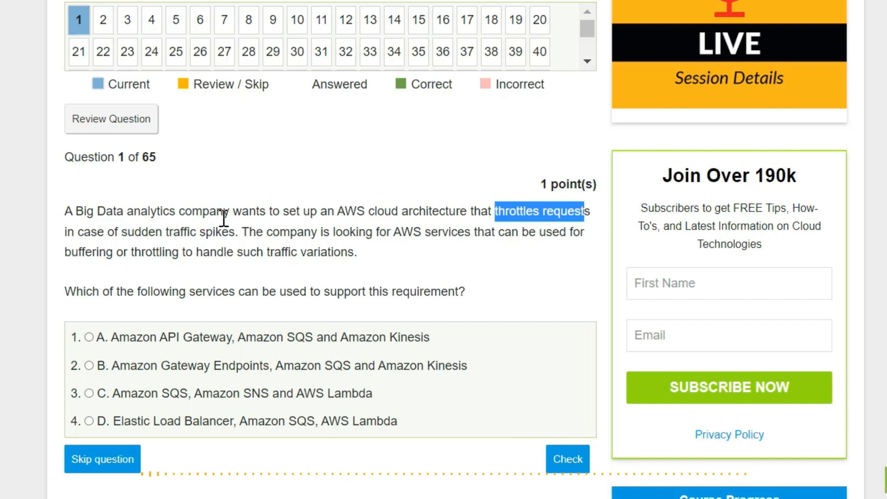
{"action": "double_click", "coordinate": [138, 232]}
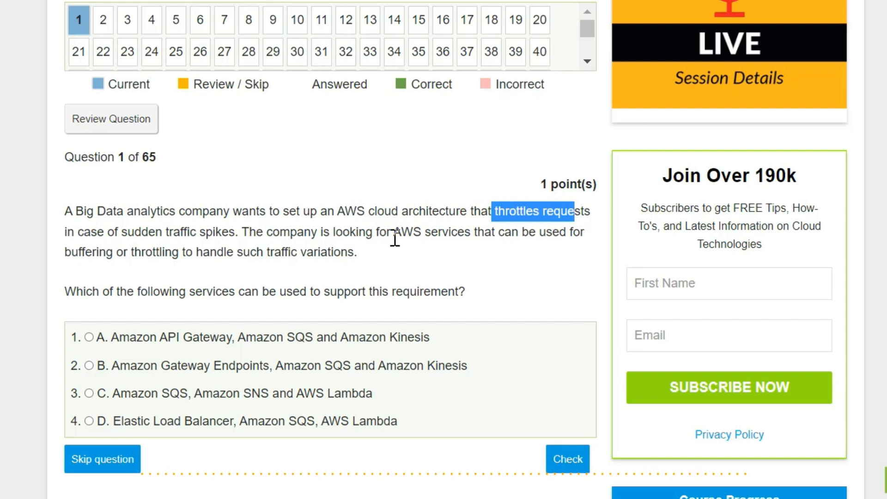
{"action": "mouse_move", "coordinate": [537, 232]}
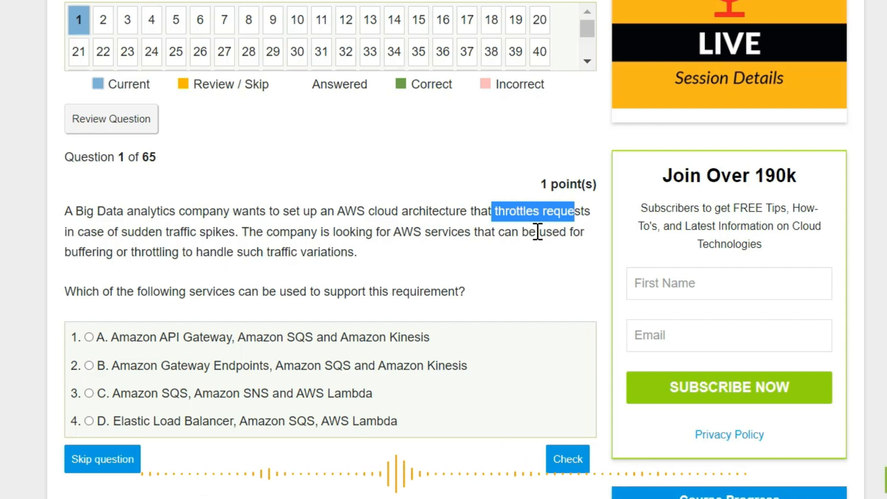
{"action": "mouse_move", "coordinate": [120, 269]}
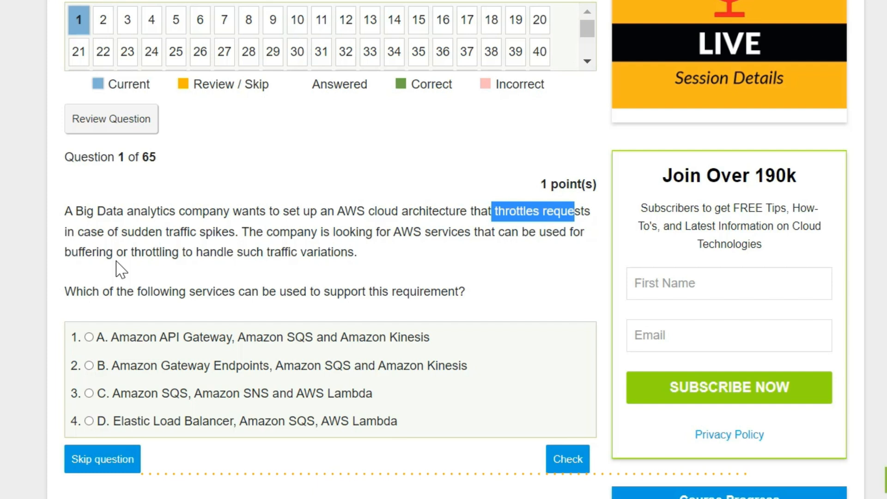
{"action": "mouse_move", "coordinate": [166, 266]}
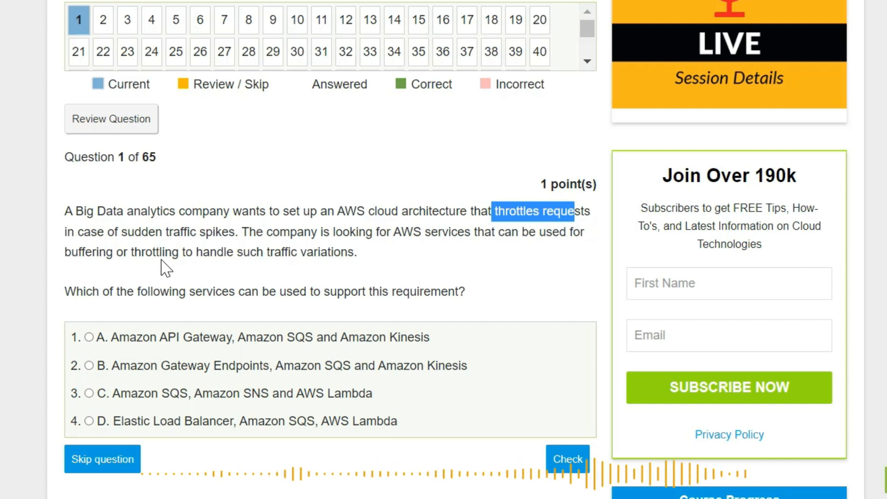
{"action": "mouse_move", "coordinate": [221, 266]}
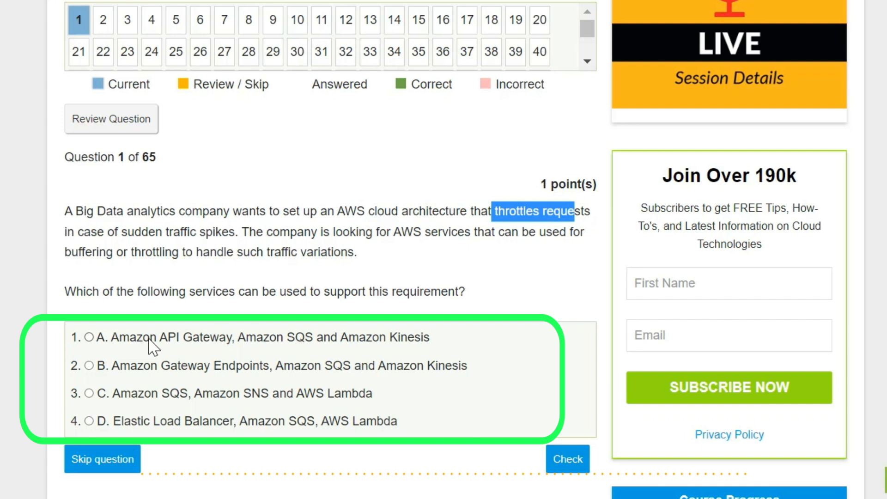
{"action": "mouse_move", "coordinate": [302, 349]}
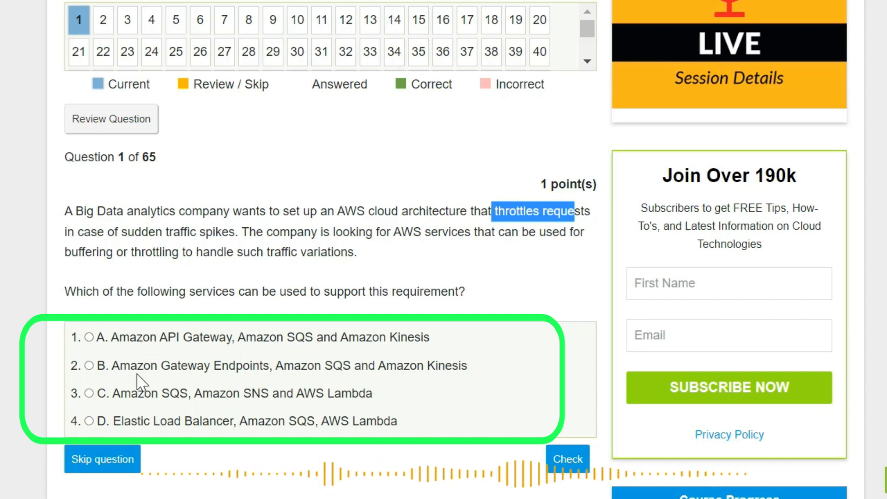
{"action": "mouse_move", "coordinate": [393, 376]}
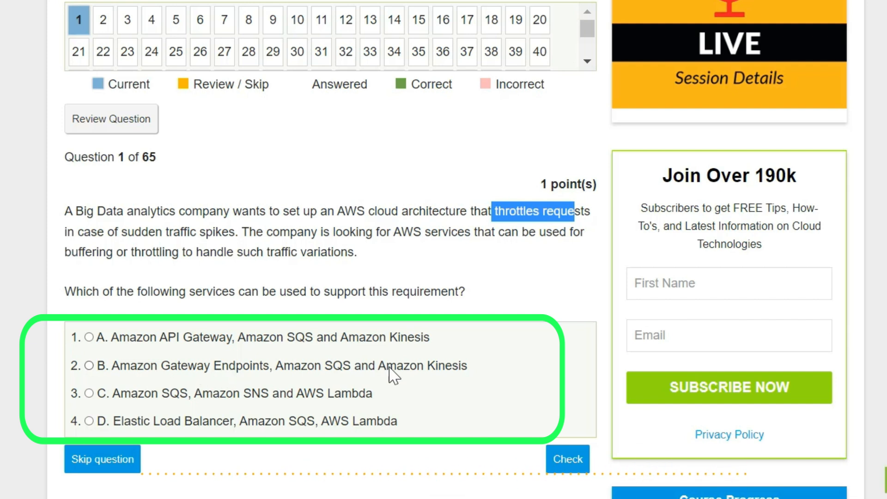
{"action": "mouse_move", "coordinate": [378, 403]}
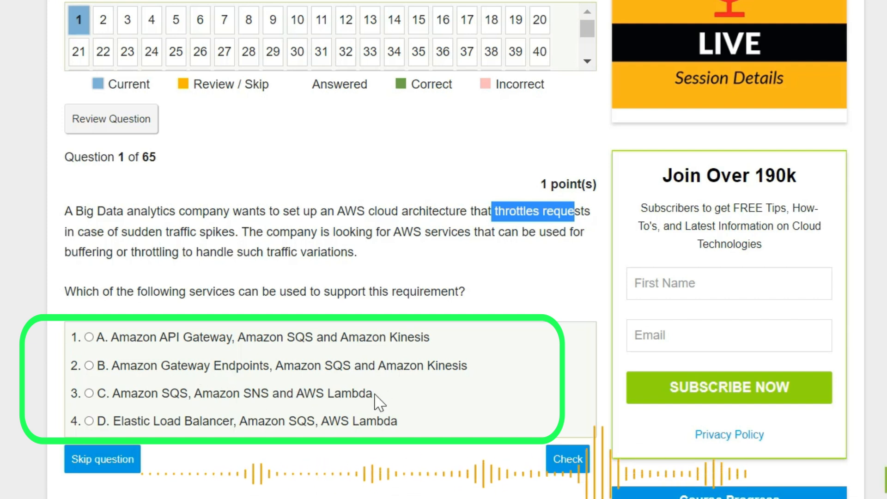
{"action": "mouse_move", "coordinate": [209, 432]}
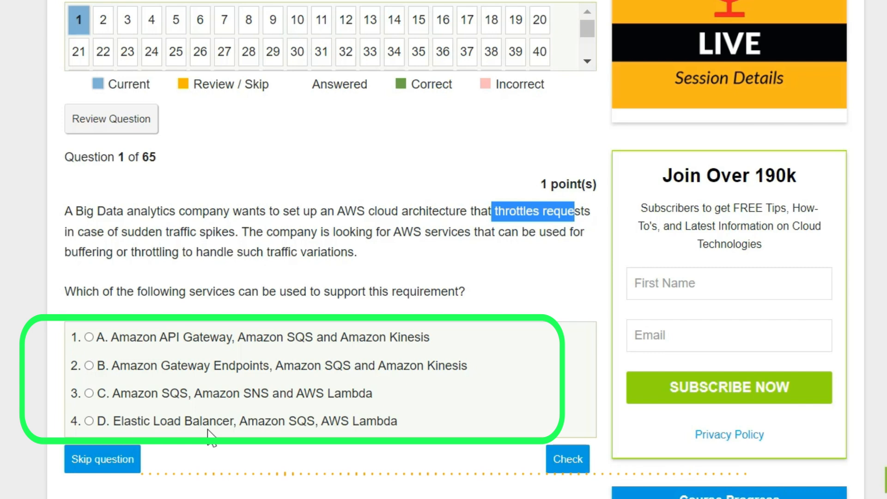
{"action": "mouse_move", "coordinate": [247, 407]}
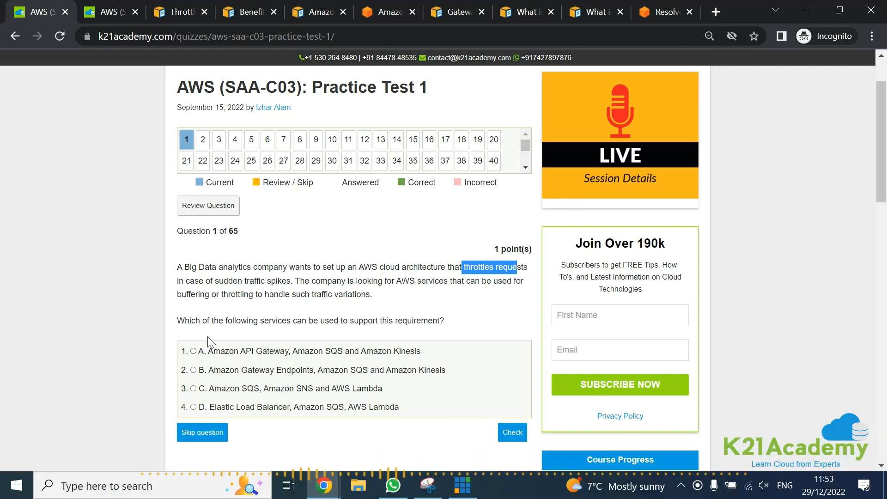
Step: Consult the 'What is Amazon API Gateway?' overview from the throttling docs sidebar, then return to question 1
{"action": "left_click", "coordinate": [176, 11]}
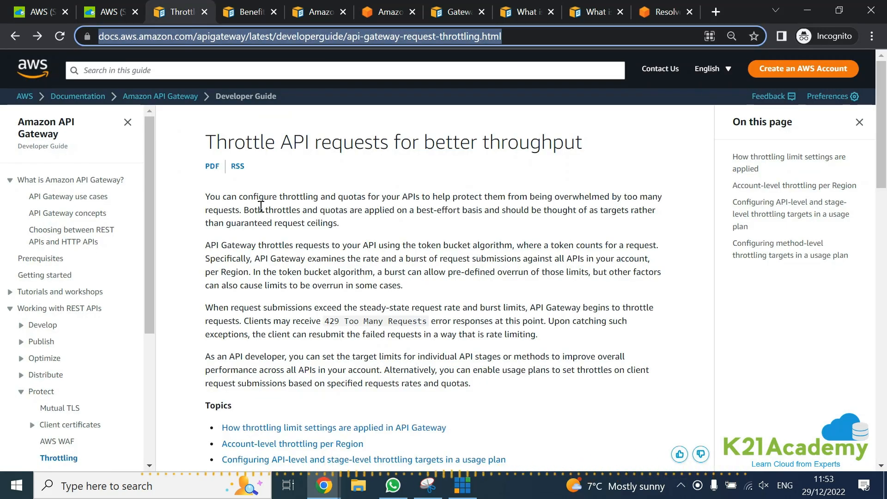
{"action": "left_click", "coordinate": [69, 180]}
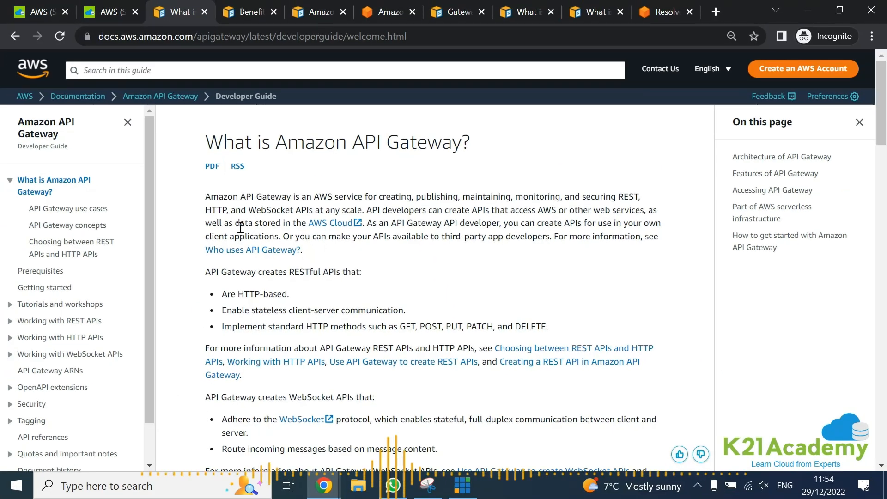
{"action": "mouse_move", "coordinate": [111, 247]}
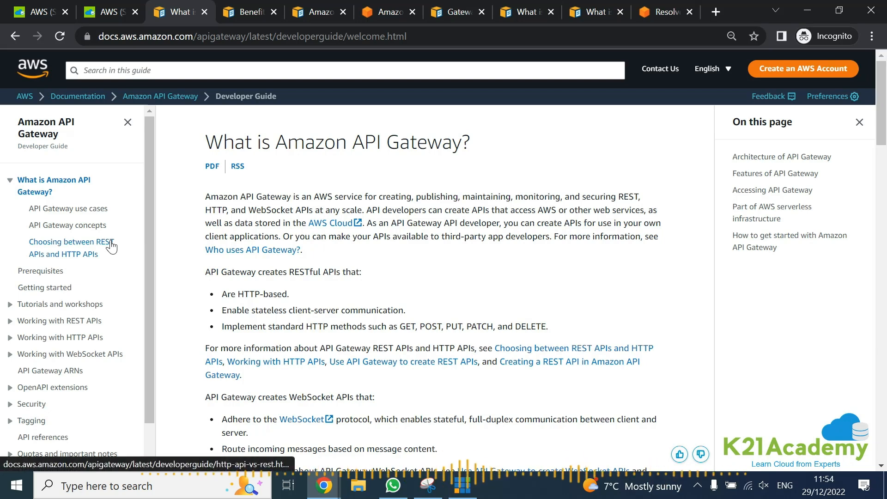
{"action": "left_click", "coordinate": [40, 11]}
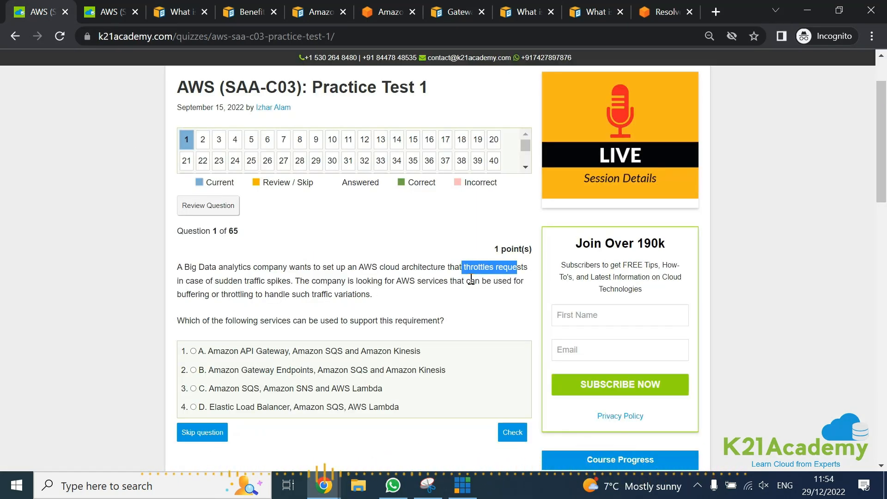
{"action": "mouse_move", "coordinate": [263, 327]}
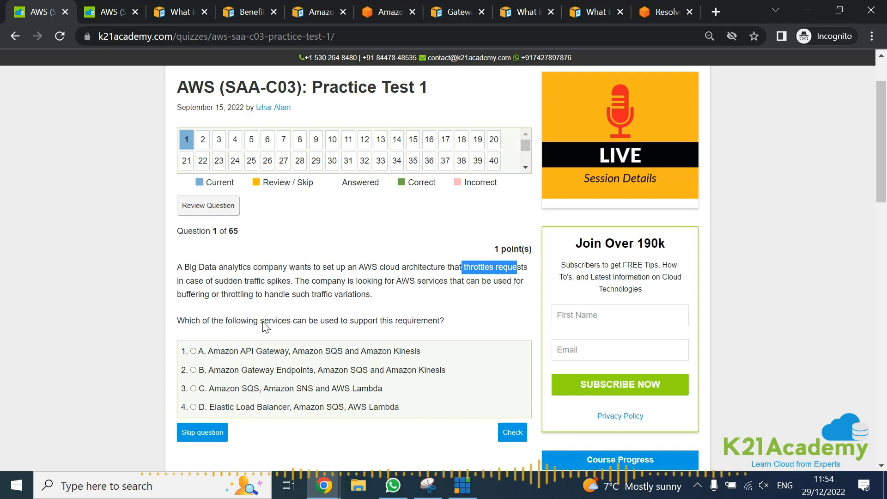
{"action": "mouse_move", "coordinate": [237, 246]}
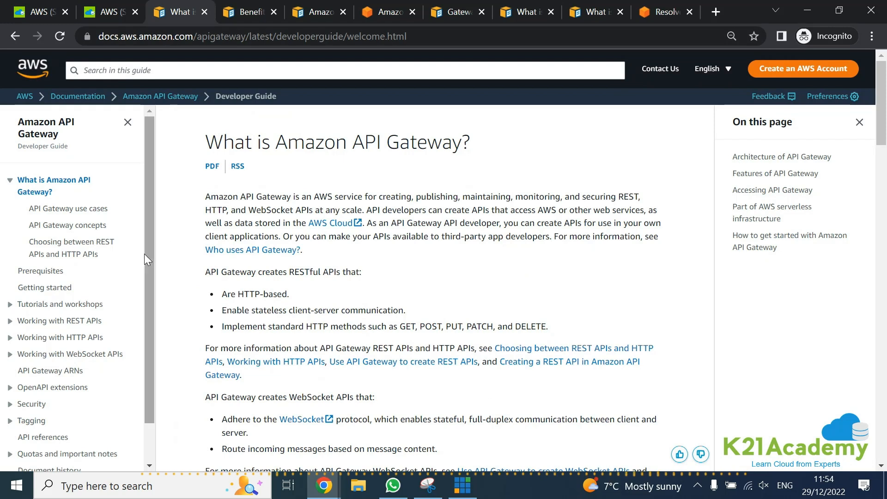
{"action": "mouse_move", "coordinate": [368, 350]}
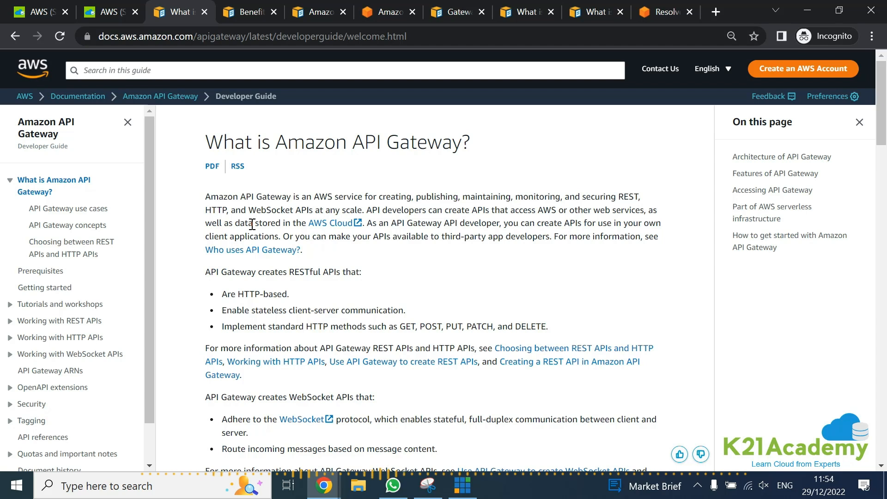
{"action": "mouse_move", "coordinate": [17, 245]}
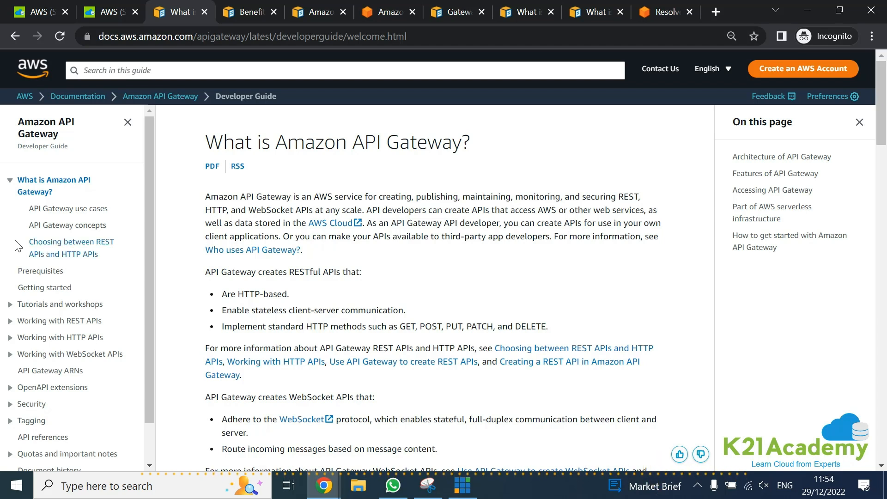
{"action": "mouse_move", "coordinate": [14, 36]}
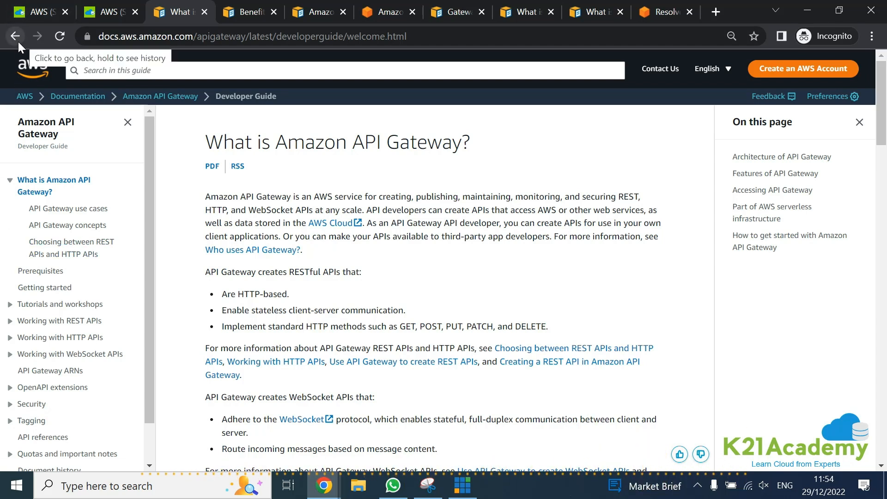
Step: Reopen the 'Throttle API requests for better throughput' page, glance at question 1, and come back to it
{"action": "left_click", "coordinate": [37, 36]}
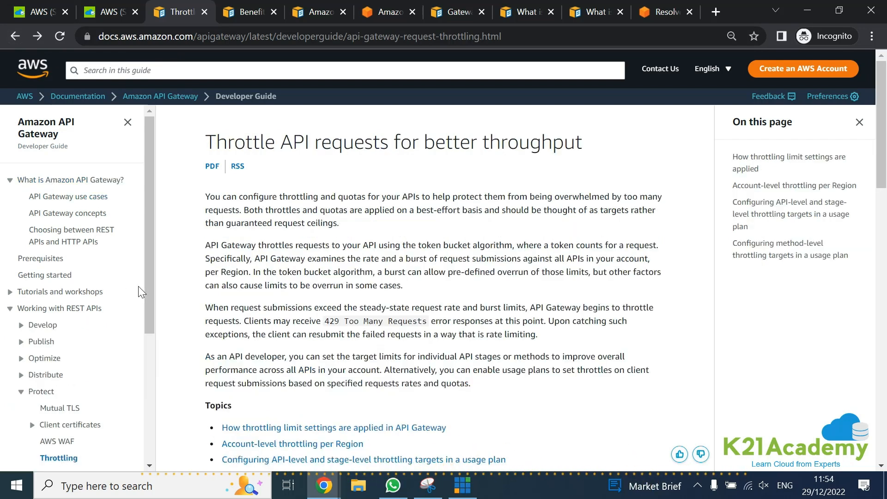
{"action": "mouse_move", "coordinate": [403, 305]}
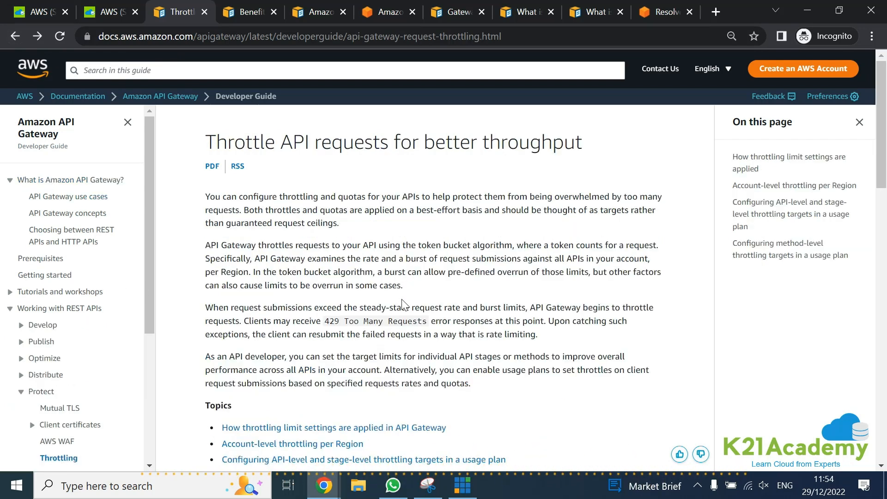
{"action": "left_click", "coordinate": [59, 458]}
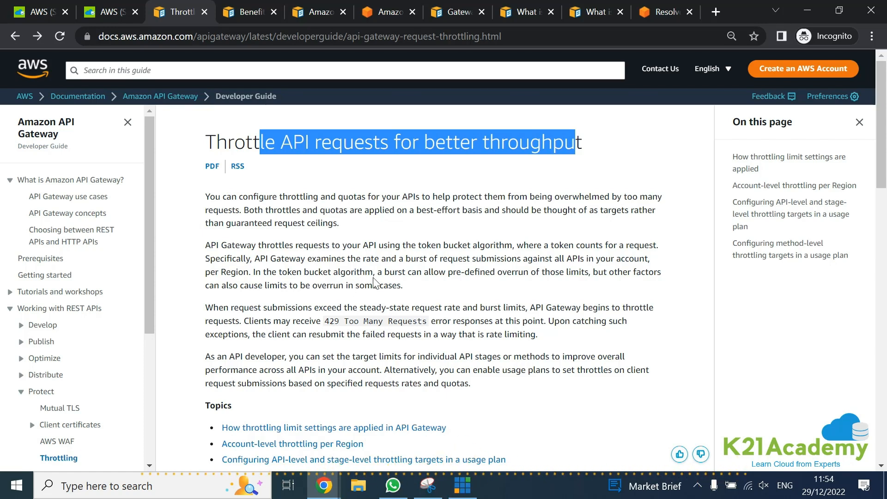
{"action": "mouse_move", "coordinate": [379, 271]}
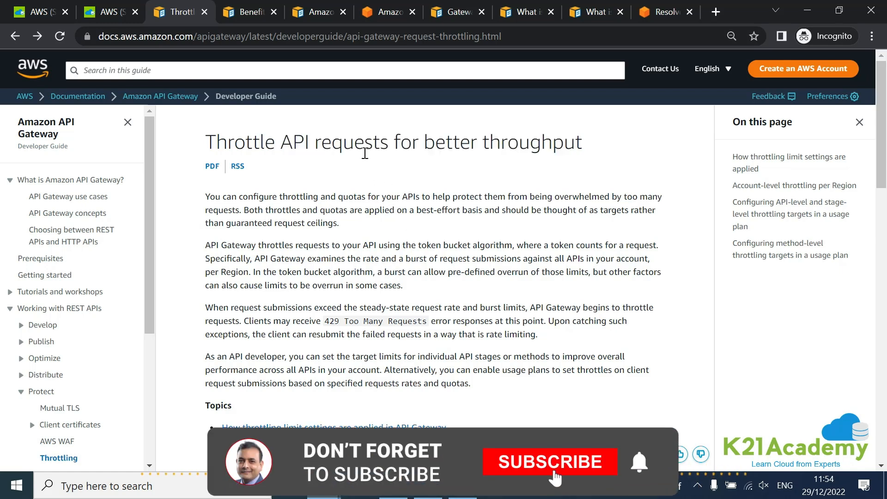
{"action": "left_click", "coordinate": [549, 461]}
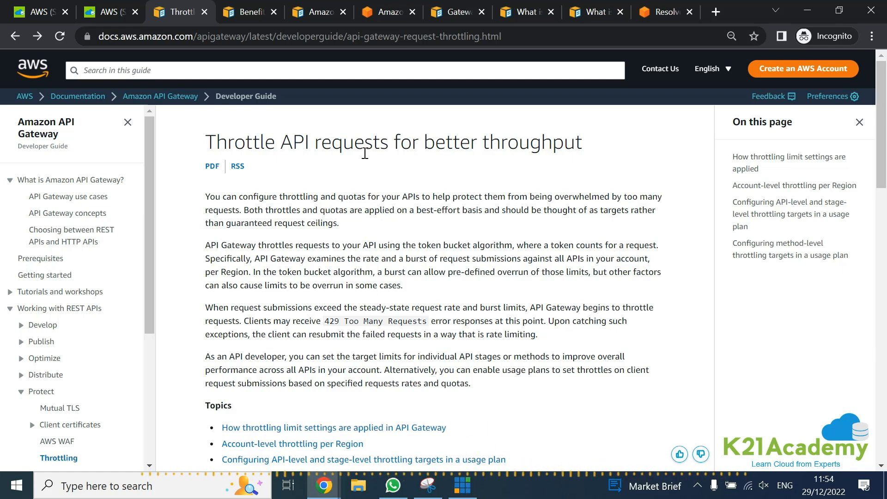
{"action": "left_click", "coordinate": [40, 12]}
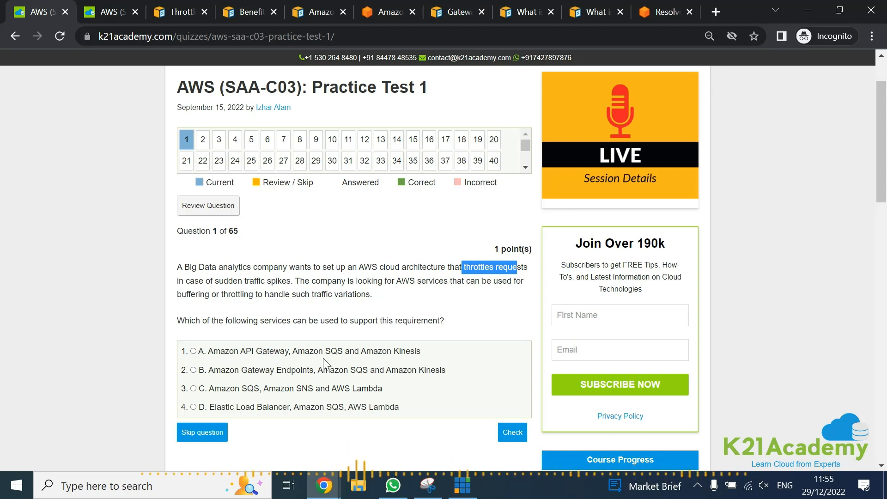
{"action": "mouse_move", "coordinate": [355, 355]}
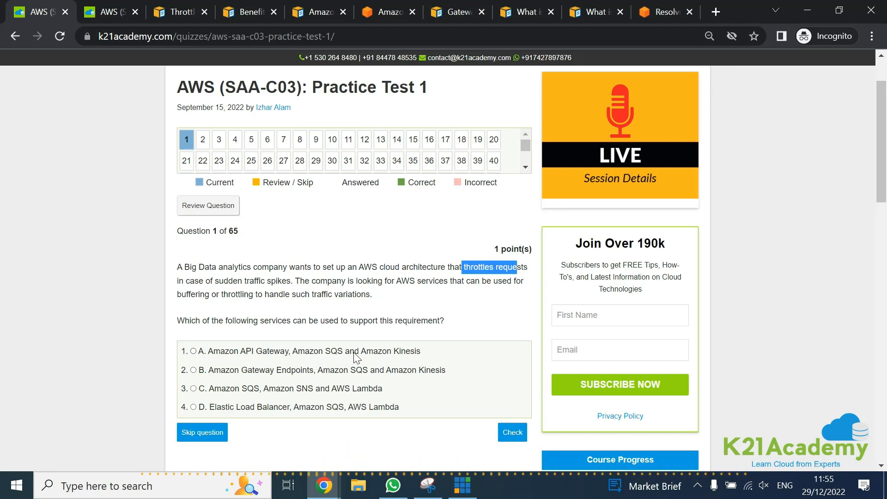
{"action": "mouse_move", "coordinate": [304, 361]}
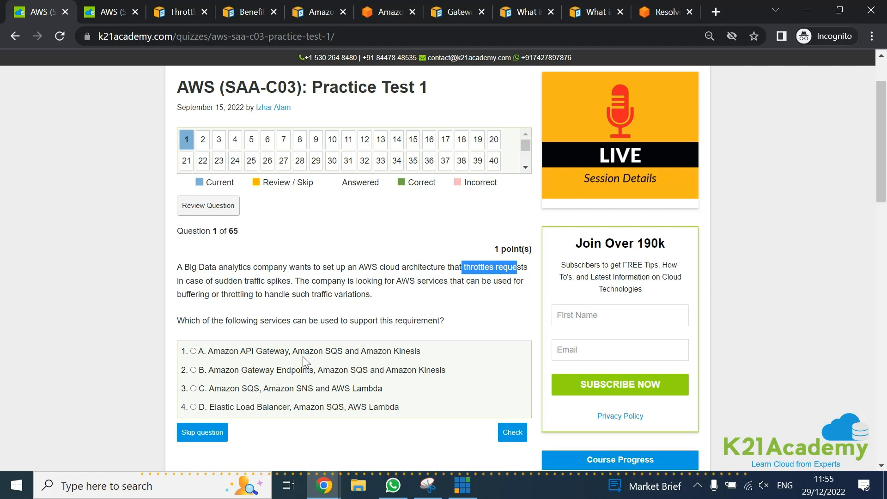
{"action": "mouse_move", "coordinate": [329, 360]}
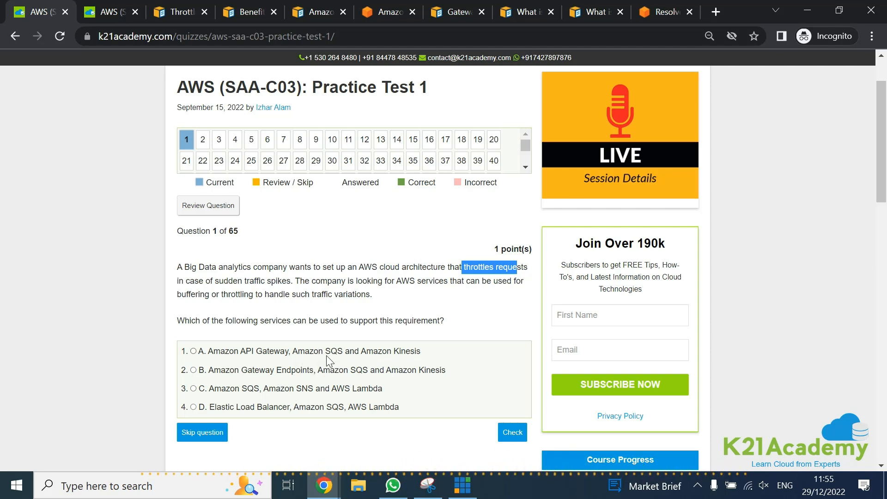
{"action": "left_click", "coordinate": [176, 11]}
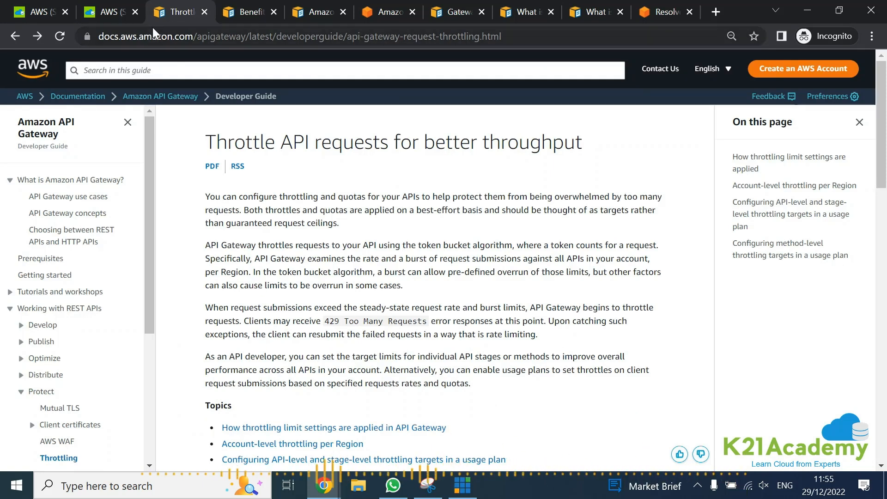
{"action": "mouse_move", "coordinate": [341, 381]}
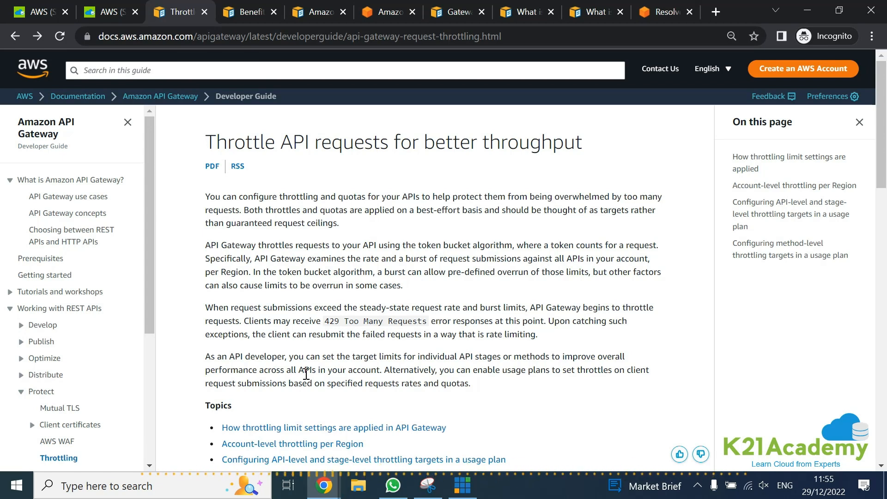
{"action": "mouse_move", "coordinate": [256, 174]}
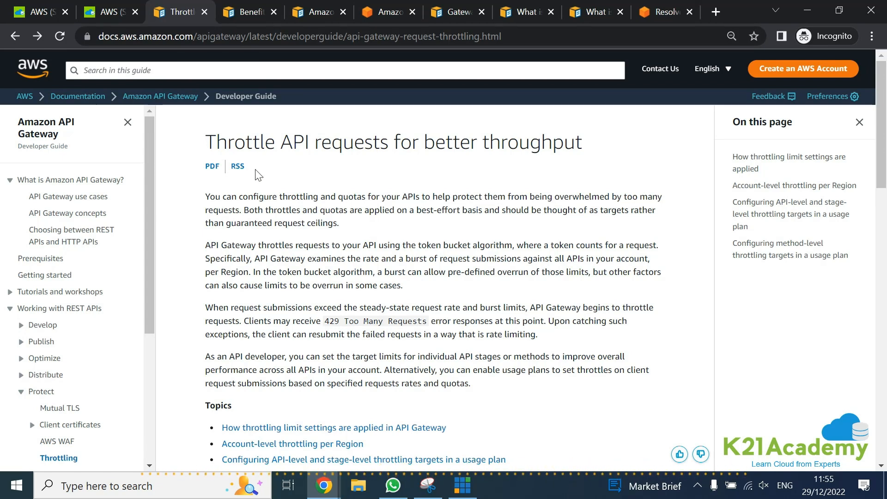
Step: Mark the SQS Scalability sentence about handling load increases, then return to question 1
{"action": "left_click", "coordinate": [245, 11]}
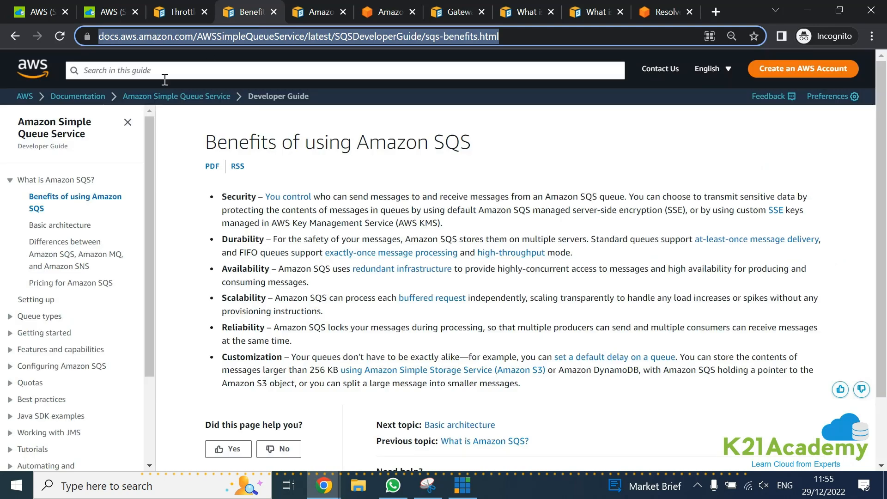
{"action": "mouse_move", "coordinate": [47, 161]}
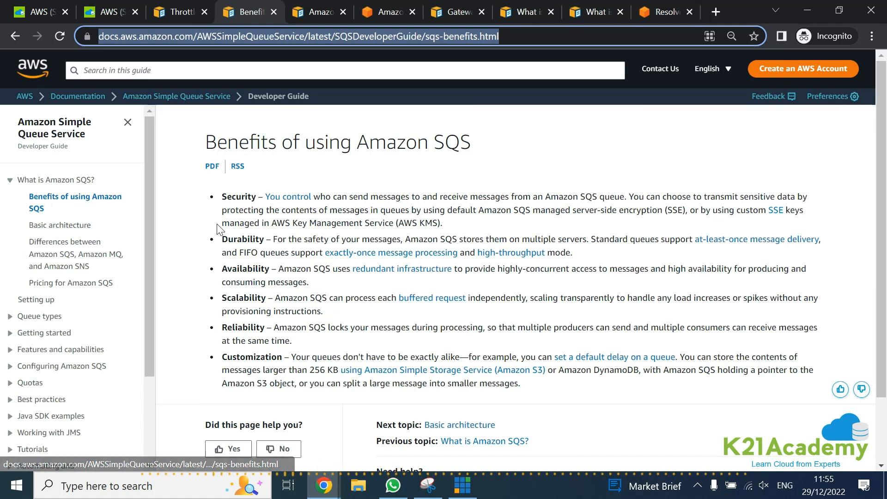
{"action": "mouse_move", "coordinate": [354, 315]}
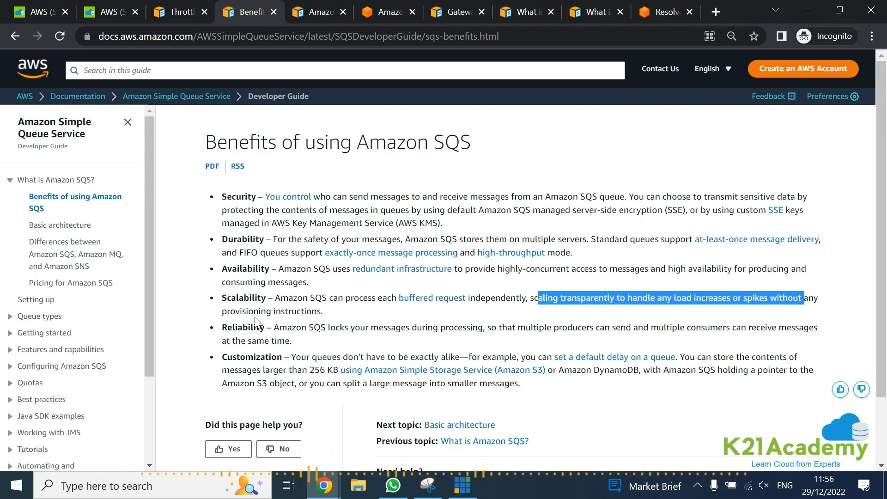
{"action": "left_click", "coordinate": [330, 312]}
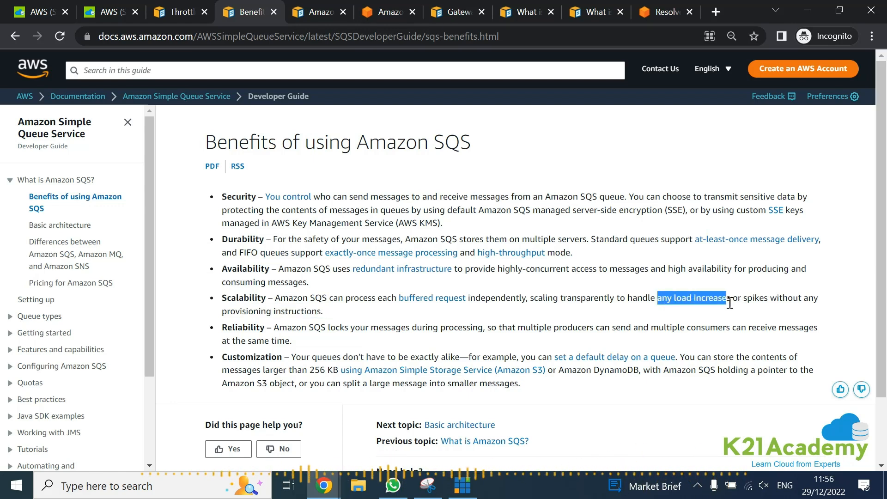
{"action": "left_click", "coordinate": [40, 11]}
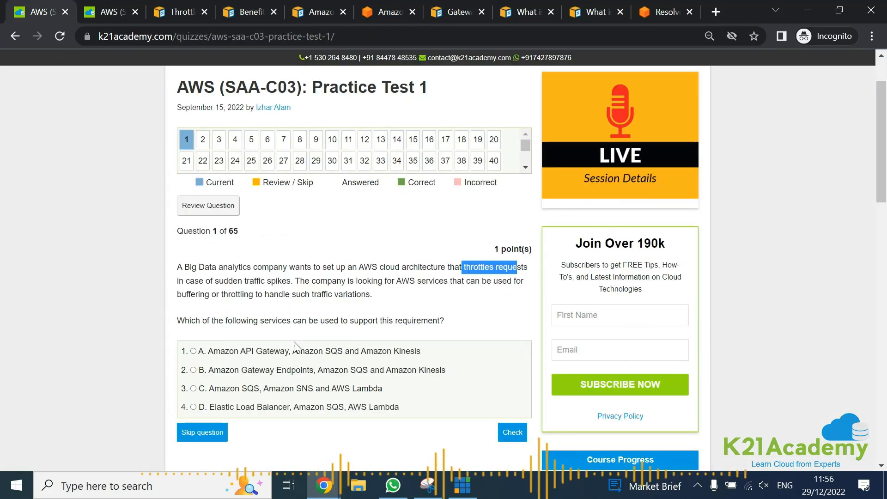
{"action": "mouse_move", "coordinate": [325, 357]}
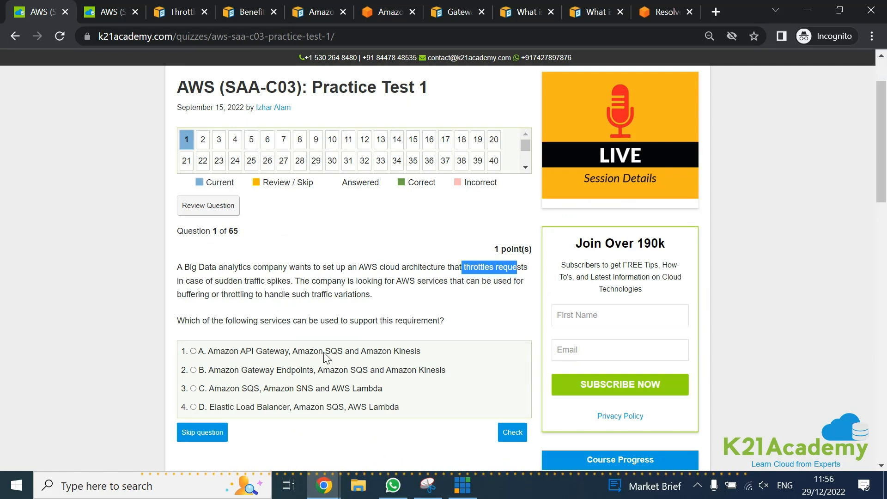
{"action": "mouse_move", "coordinate": [375, 345]}
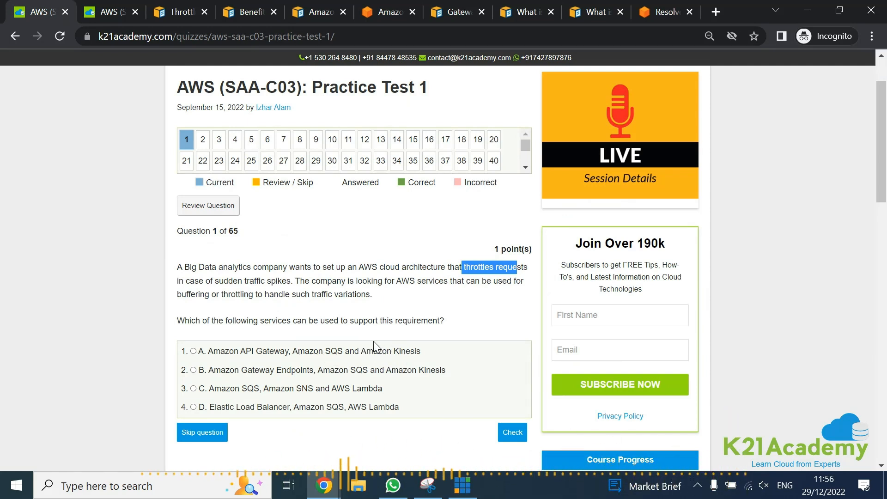
{"action": "mouse_move", "coordinate": [225, 379]}
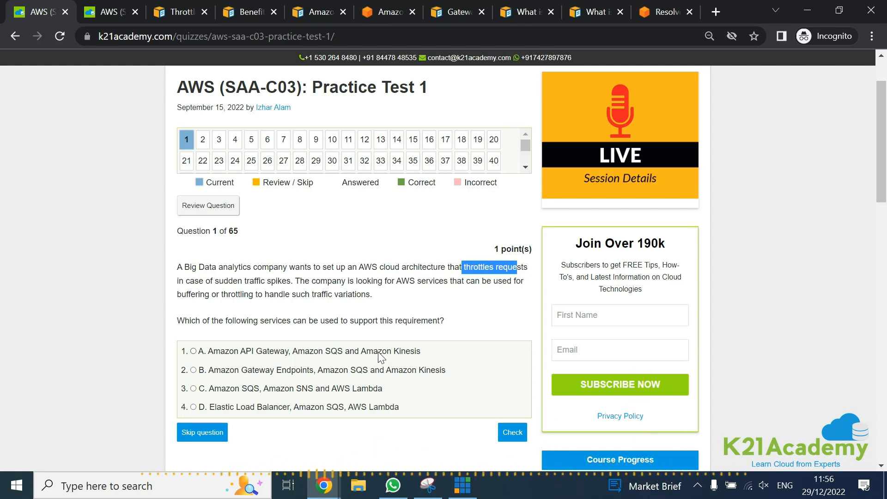
{"action": "mouse_move", "coordinate": [259, 11]}
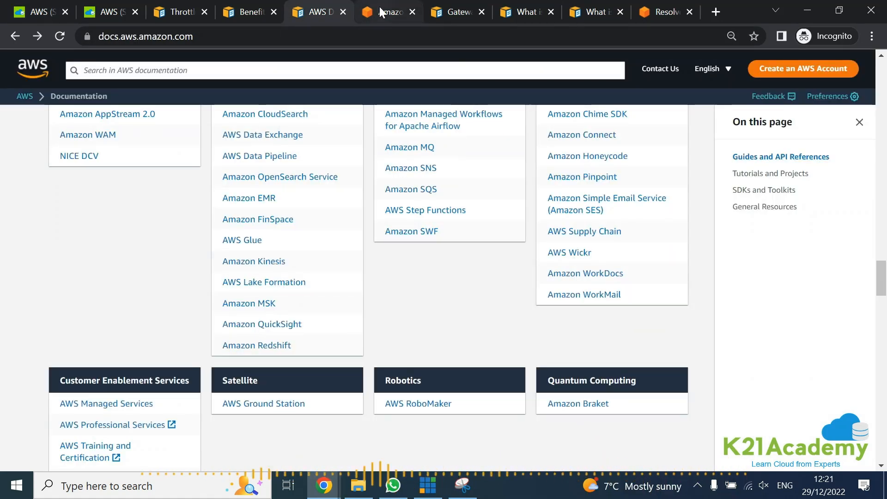
Step: Locate the Kinesis FAQ's 'spik' passage on scaling through load spikes and mark 'Amazon SQS' in it
{"action": "left_click", "coordinate": [388, 11]}
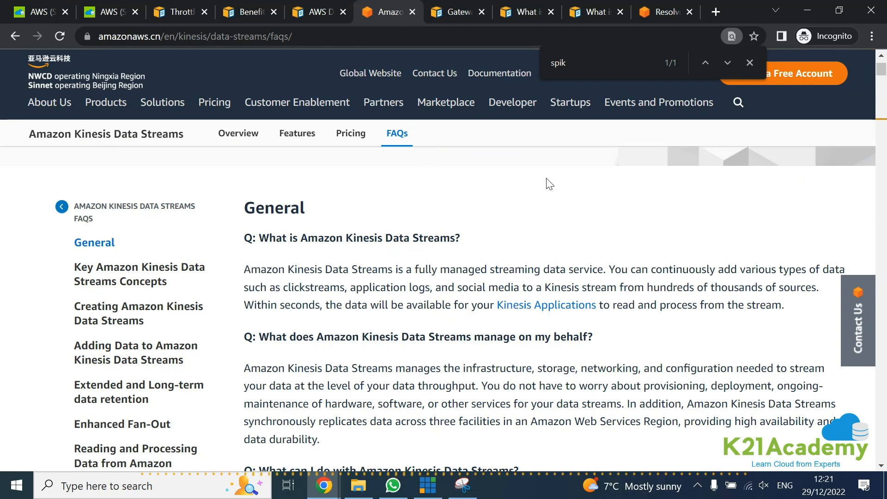
{"action": "left_click", "coordinate": [617, 63]}
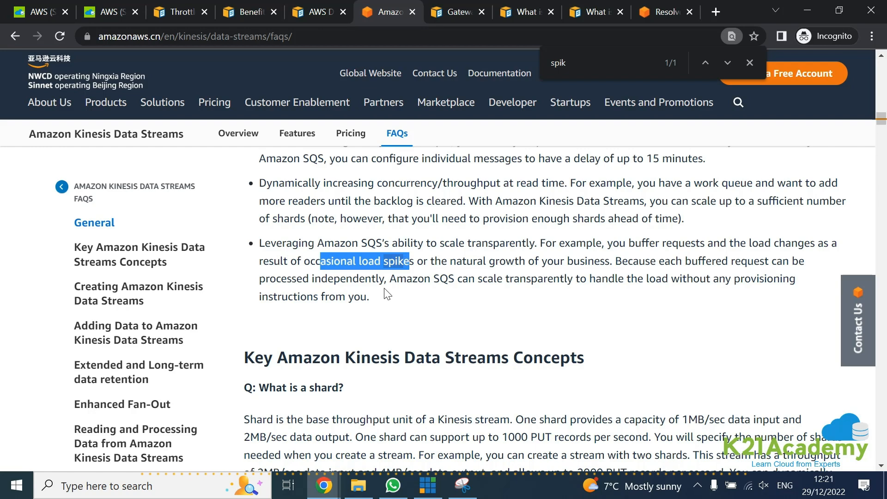
{"action": "double_click", "coordinate": [421, 278]}
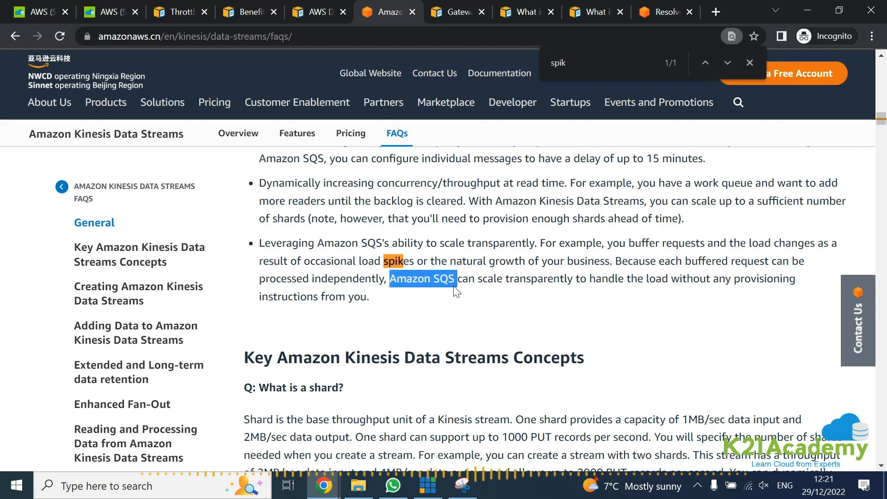
{"action": "mouse_move", "coordinate": [423, 299]}
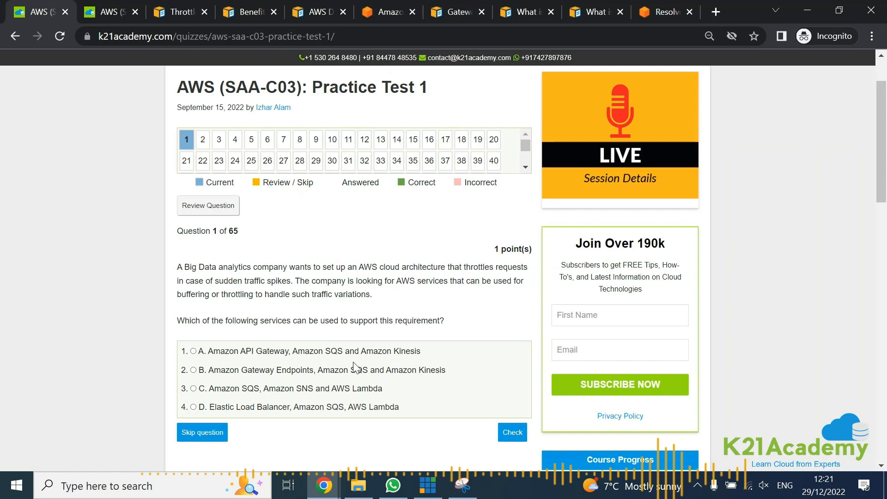
{"action": "mouse_move", "coordinate": [255, 352]}
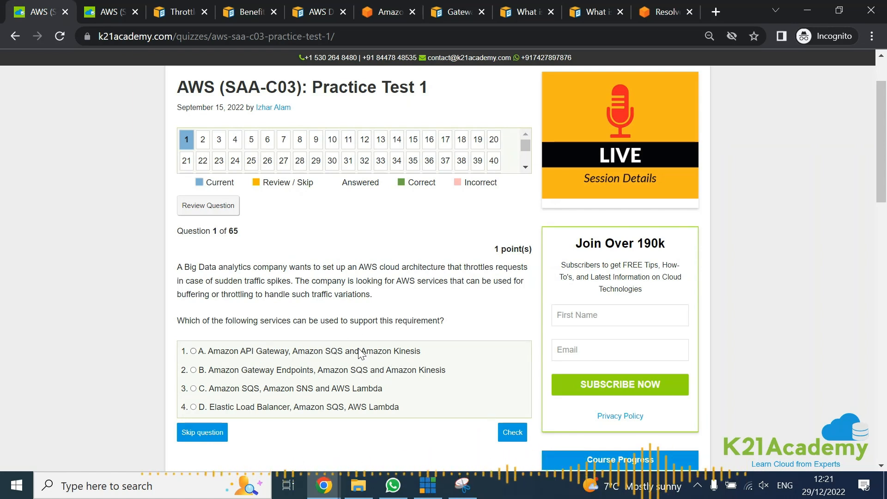
{"action": "mouse_move", "coordinate": [203, 362]}
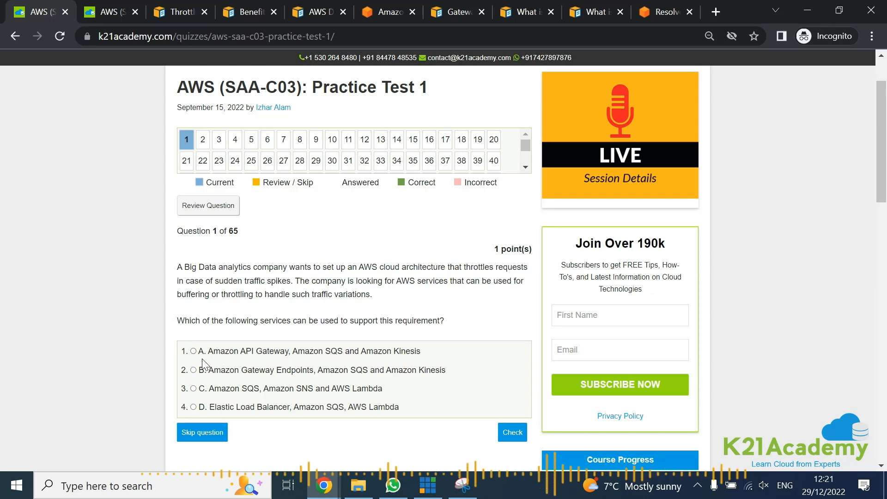
{"action": "mouse_move", "coordinate": [404, 368]}
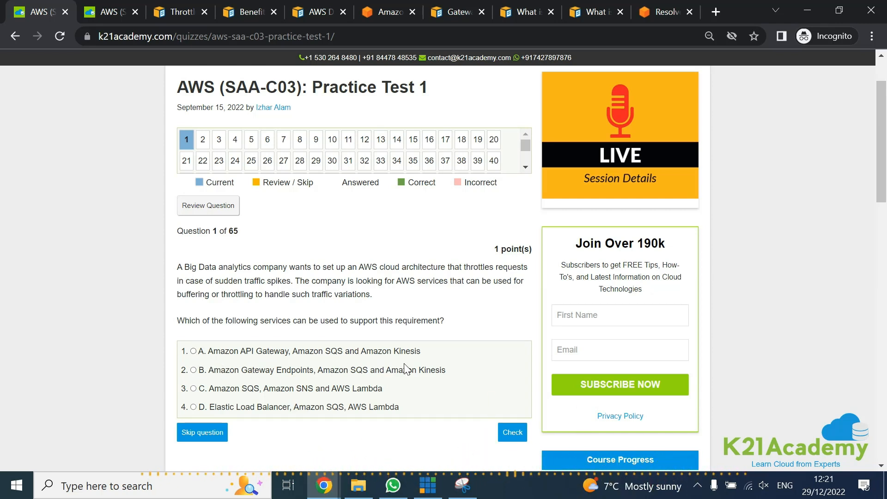
{"action": "mouse_move", "coordinate": [317, 356]}
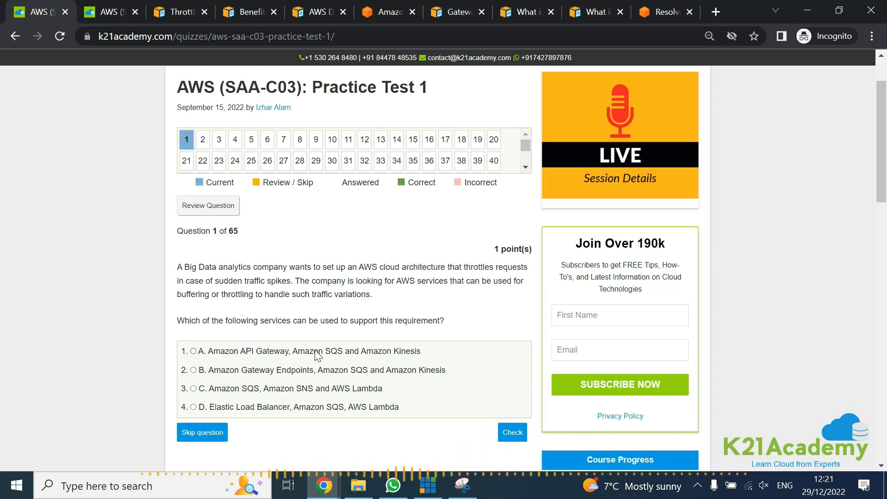
{"action": "mouse_move", "coordinate": [317, 376]}
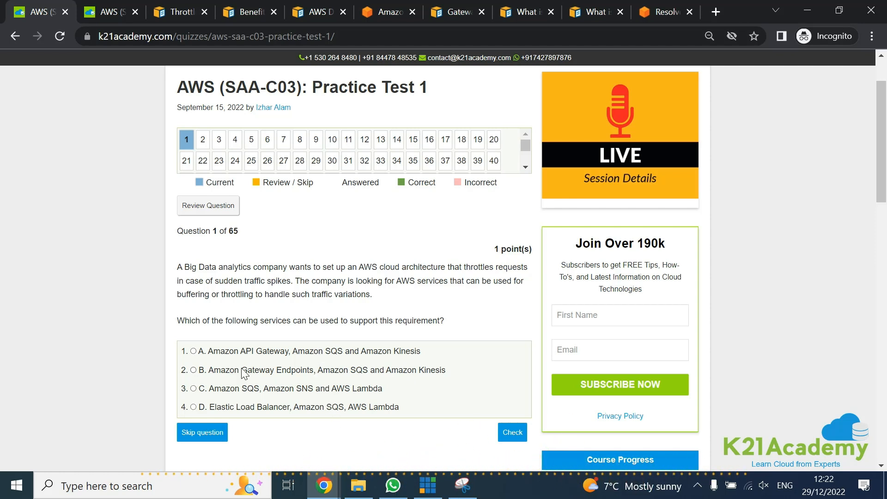
{"action": "left_click", "coordinate": [306, 370]}
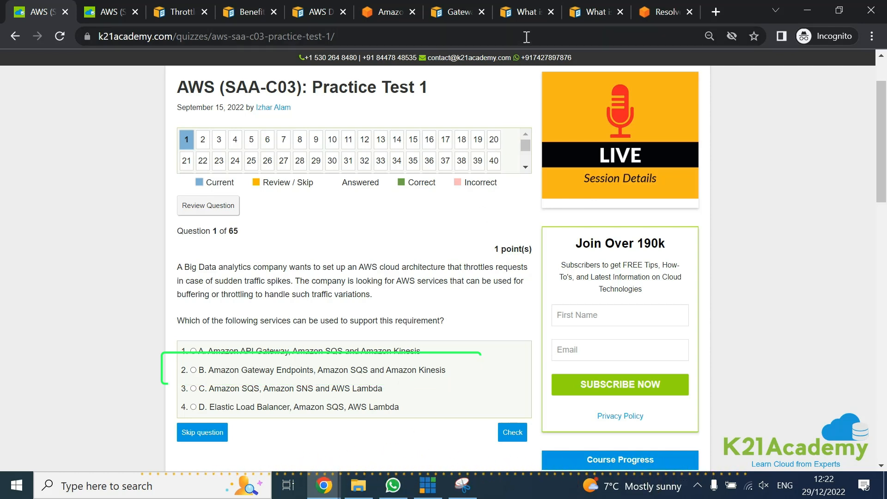
{"action": "left_click", "coordinate": [456, 11]}
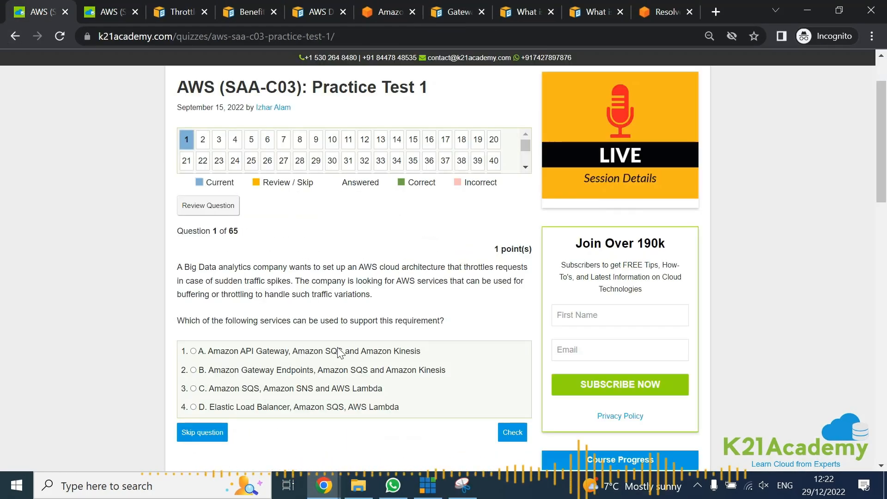
Step: Choose option B then settle on option A for question 1, moving on to the Amazon SNS docs
{"action": "left_click", "coordinate": [194, 370]}
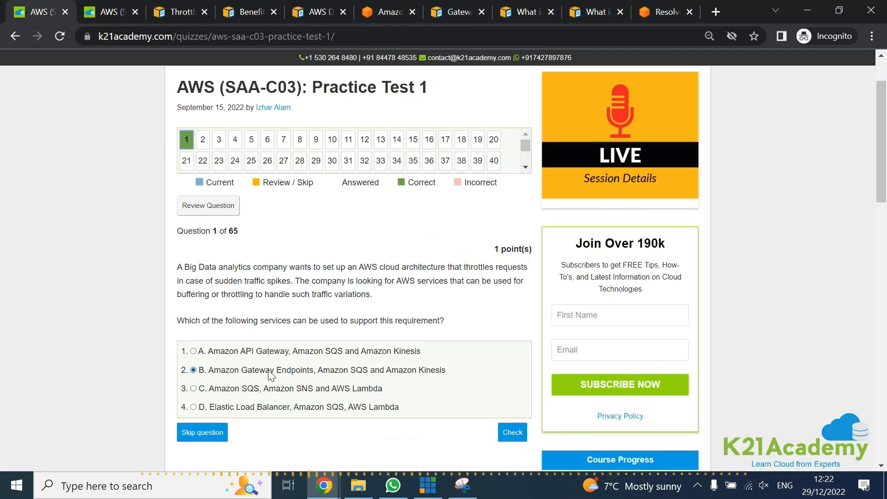
{"action": "left_click", "coordinate": [193, 351]}
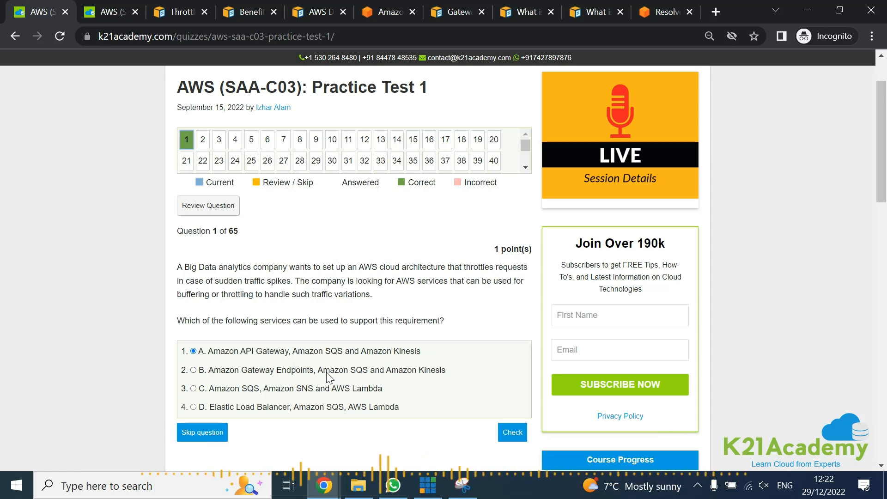
{"action": "mouse_move", "coordinate": [270, 360]}
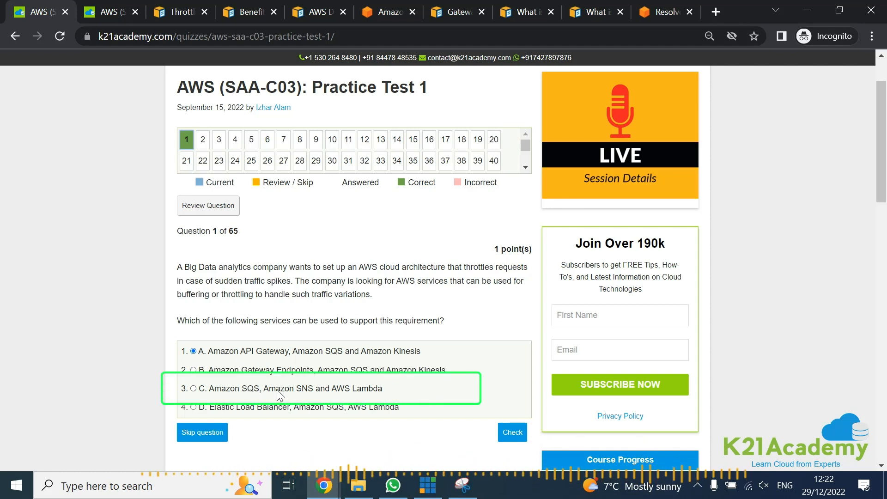
{"action": "mouse_move", "coordinate": [307, 392]}
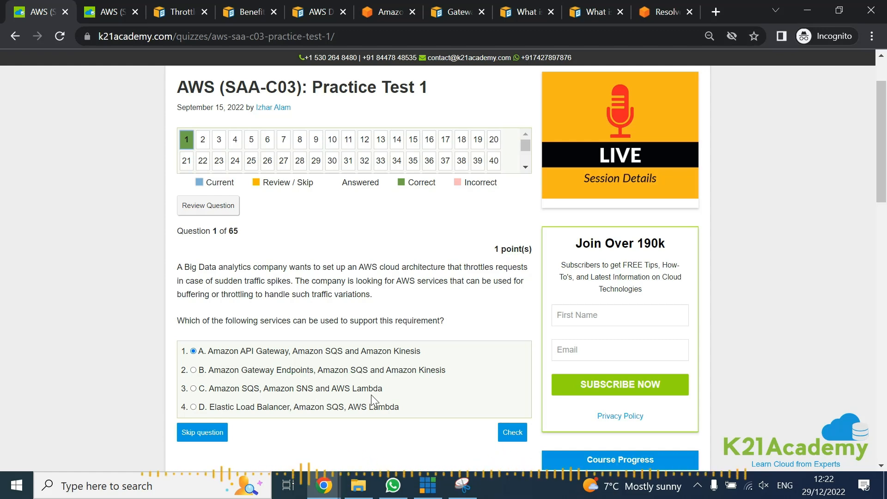
{"action": "left_click", "coordinate": [588, 11]}
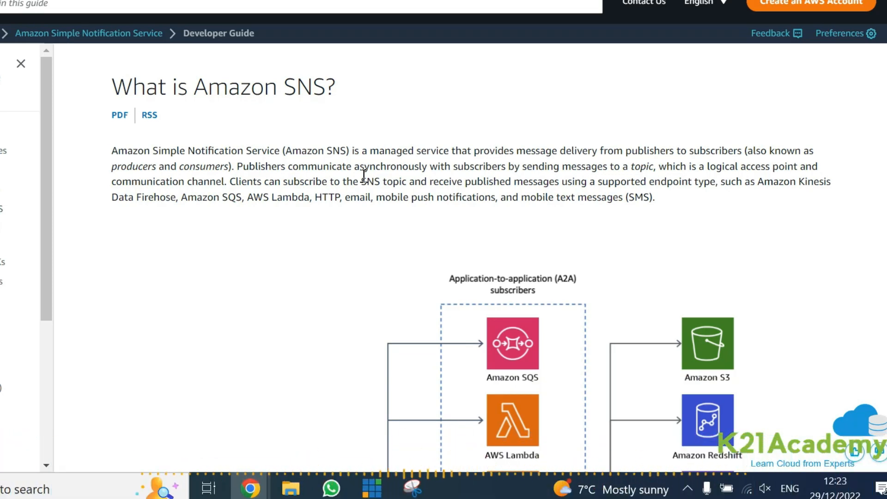
Step: Read through the 'What is Amazon SNS?' page and return to question 1 with option A chosen
{"action": "scroll", "scroll_direction": "down", "scroll_amount": 3}
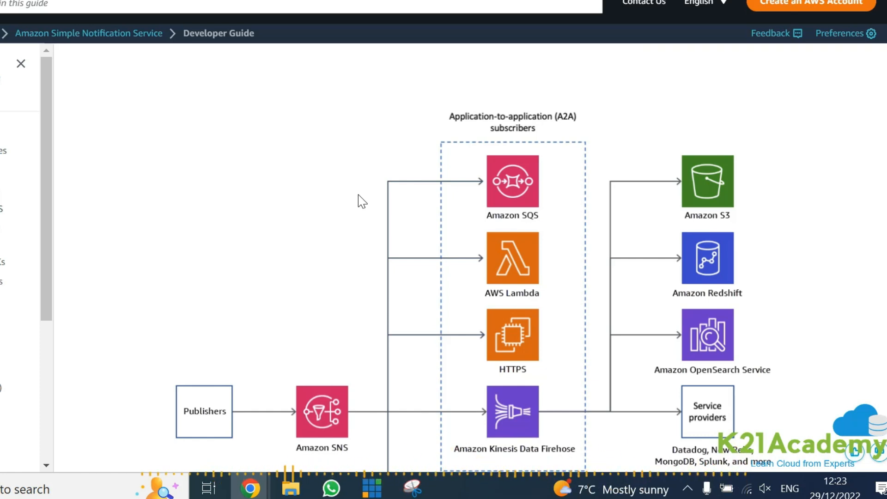
{"action": "scroll", "scroll_direction": "up", "scroll_amount": 3}
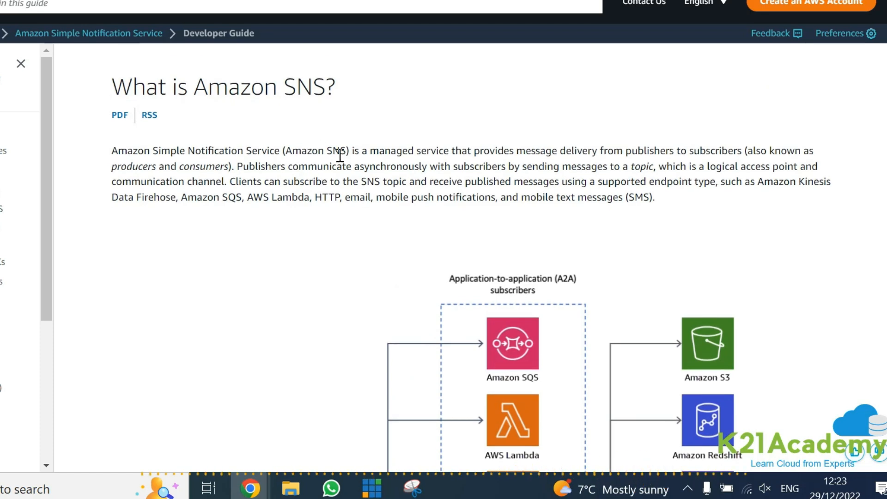
{"action": "mouse_move", "coordinate": [351, 204]}
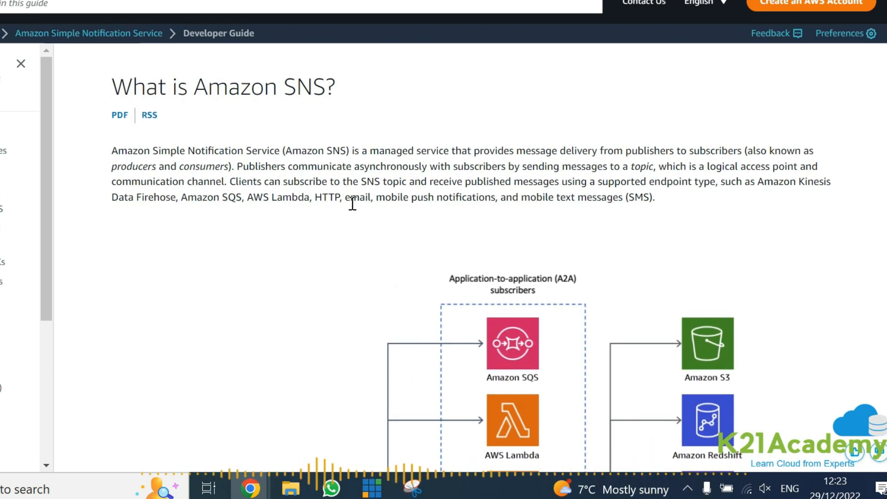
{"action": "mouse_move", "coordinate": [188, 263]}
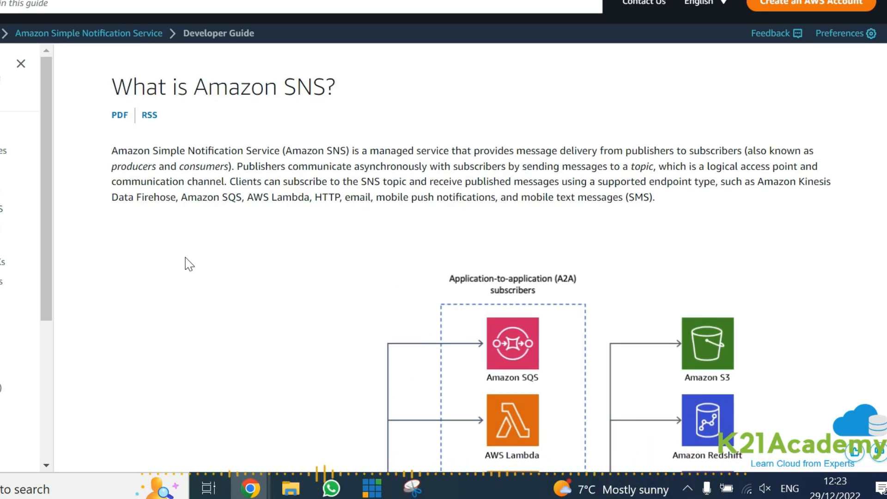
{"action": "scroll", "scroll_direction": "down", "scroll_amount": 3}
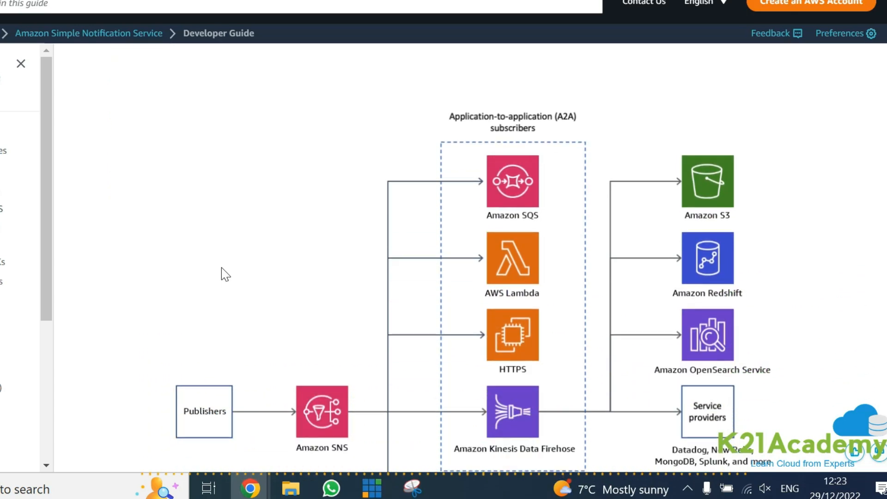
{"action": "scroll", "scroll_direction": "down", "scroll_amount": 3}
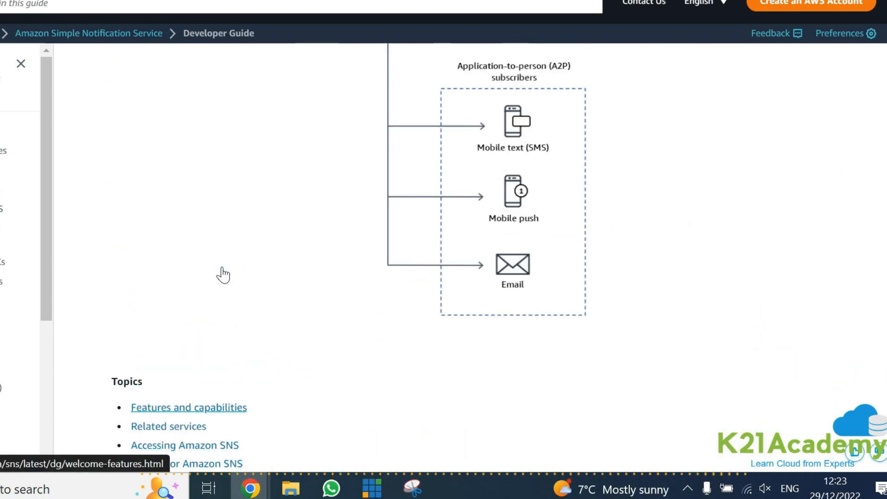
{"action": "scroll", "scroll_direction": "up", "scroll_amount": 3}
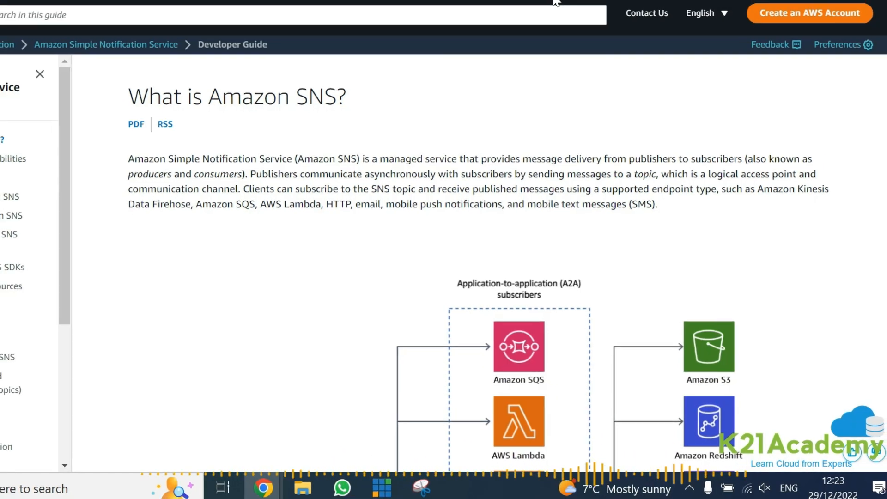
{"action": "left_click", "coordinate": [105, 11]}
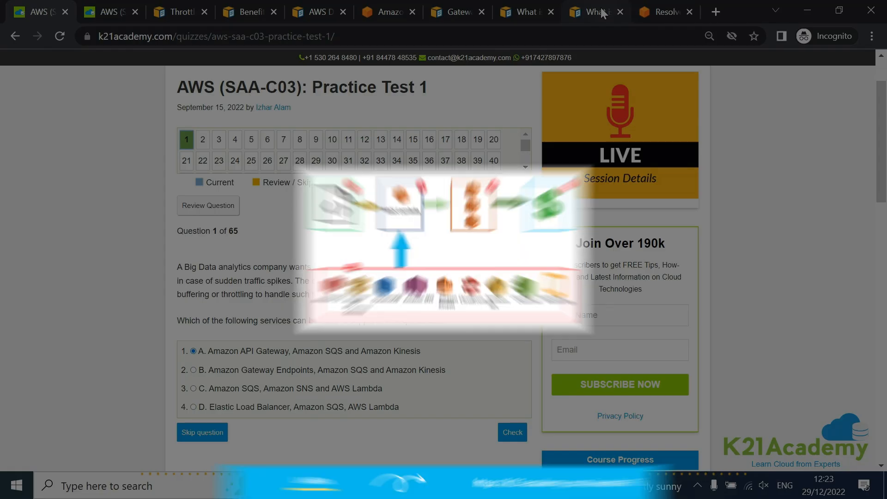
Step: Read the 'What is AWS Lambda?' guide down to its 'When to use Lambda' section
{"action": "left_click", "coordinate": [591, 11]}
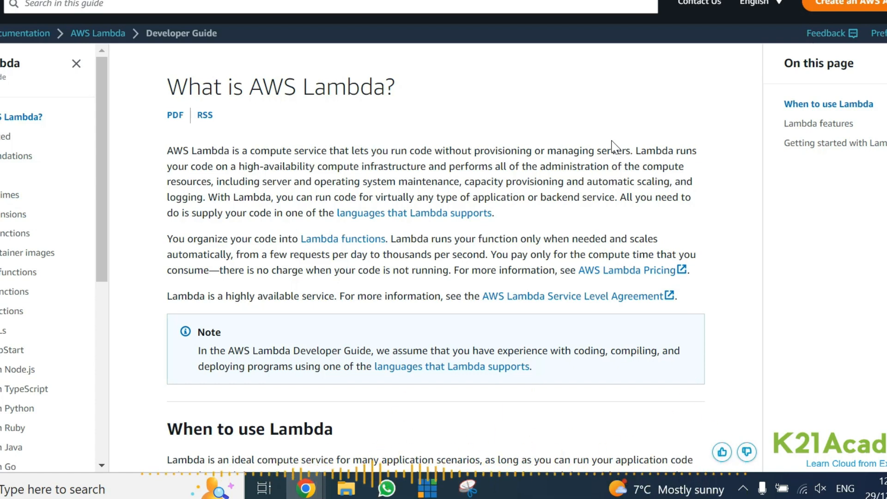
{"action": "scroll", "scroll_direction": "down", "scroll_amount": 3}
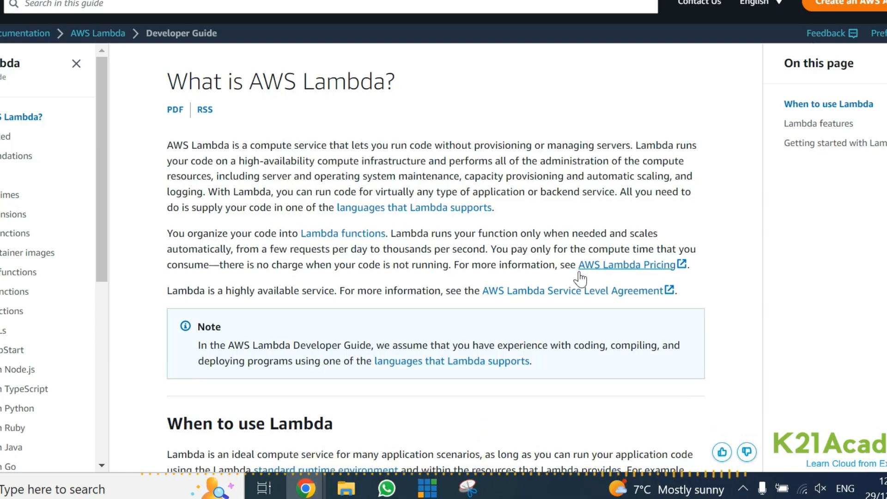
{"action": "scroll", "scroll_direction": "down", "scroll_amount": 3}
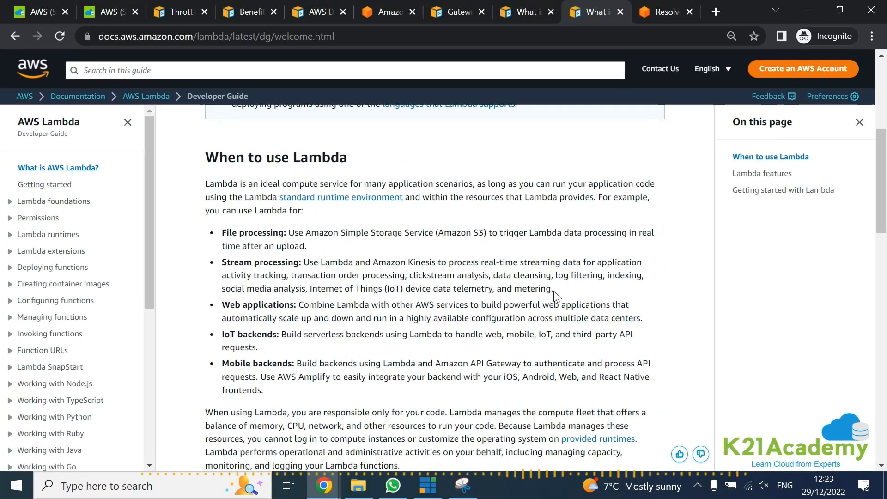
{"action": "scroll", "scroll_direction": "up", "scroll_amount": 3}
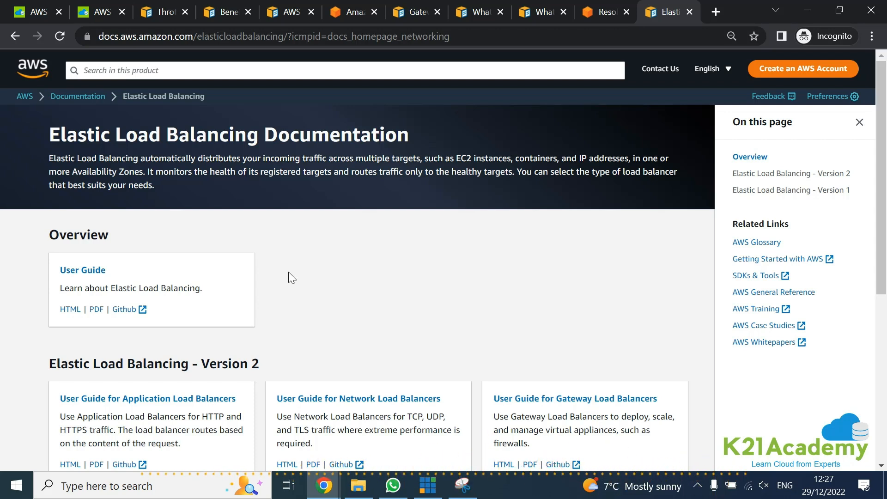
Step: Scroll the Elastic Load Balancing overview to its Version 2 load balancer guides
{"action": "scroll", "scroll_direction": "down", "scroll_amount": 3}
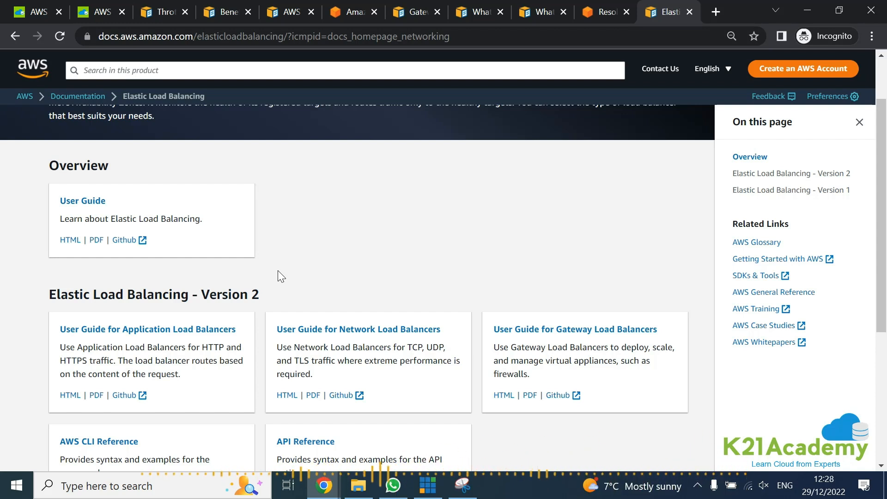
{"action": "mouse_move", "coordinate": [15, 32]}
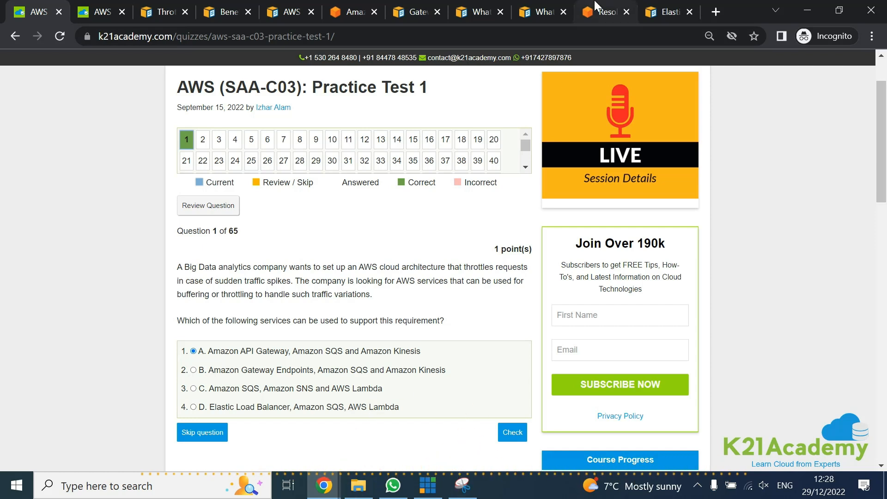
{"action": "mouse_move", "coordinate": [393, 419]}
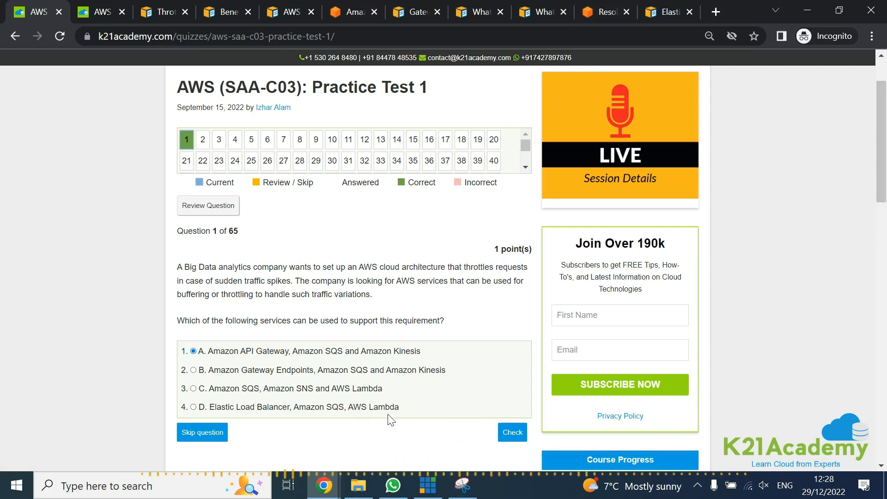
{"action": "mouse_move", "coordinate": [378, 412]}
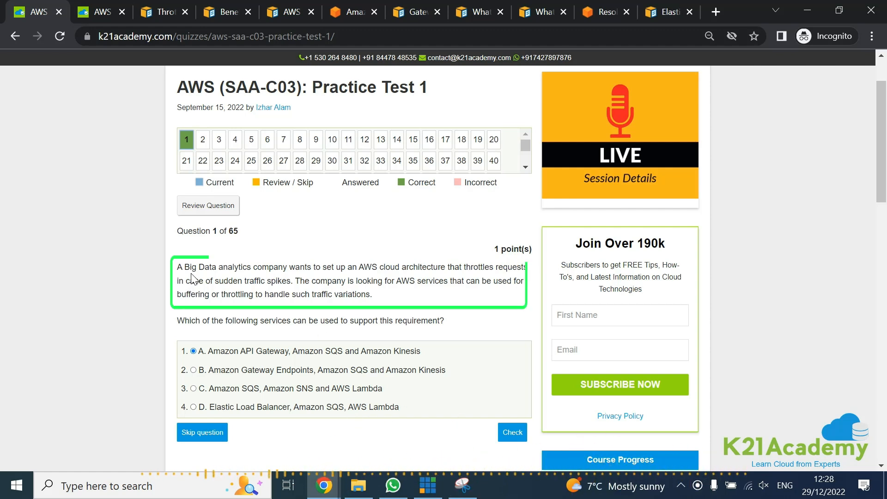
{"action": "mouse_move", "coordinate": [272, 268]}
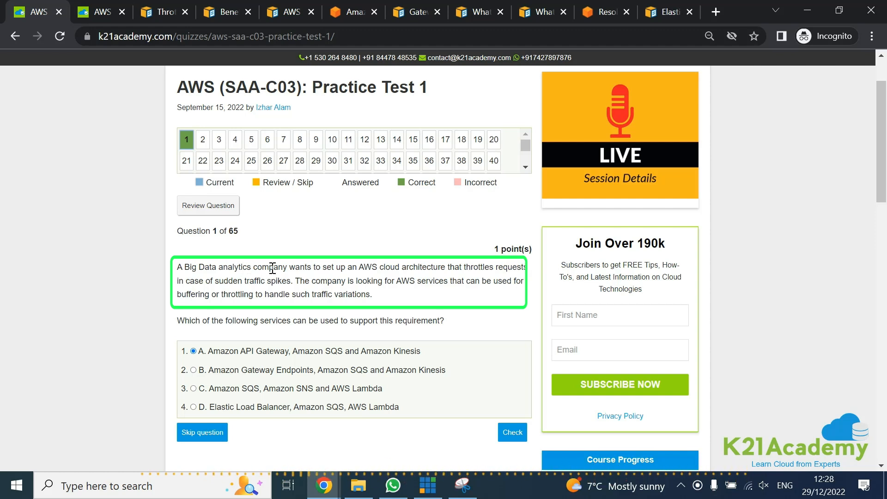
{"action": "mouse_move", "coordinate": [257, 362]}
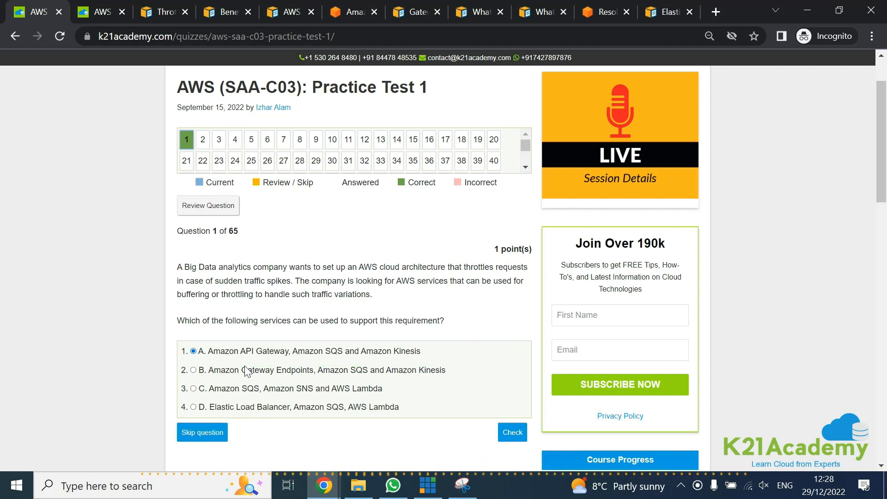
{"action": "left_click", "coordinate": [511, 433]}
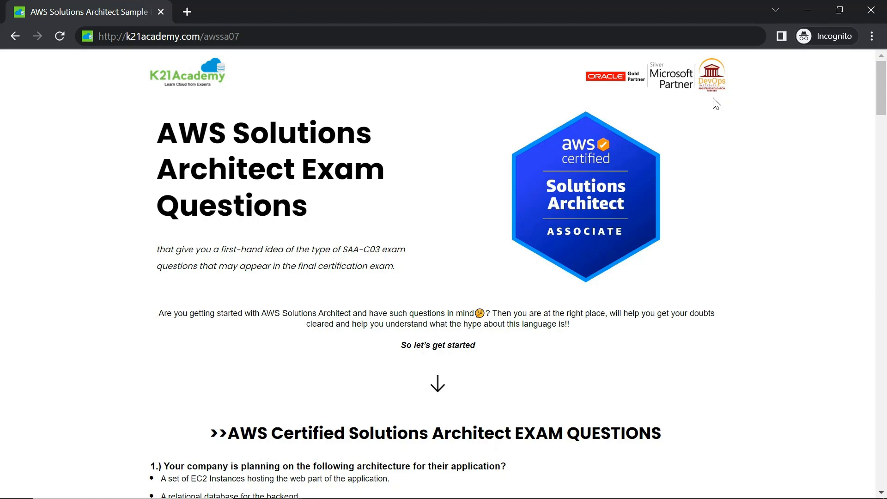
{"action": "mouse_move", "coordinate": [438, 261]}
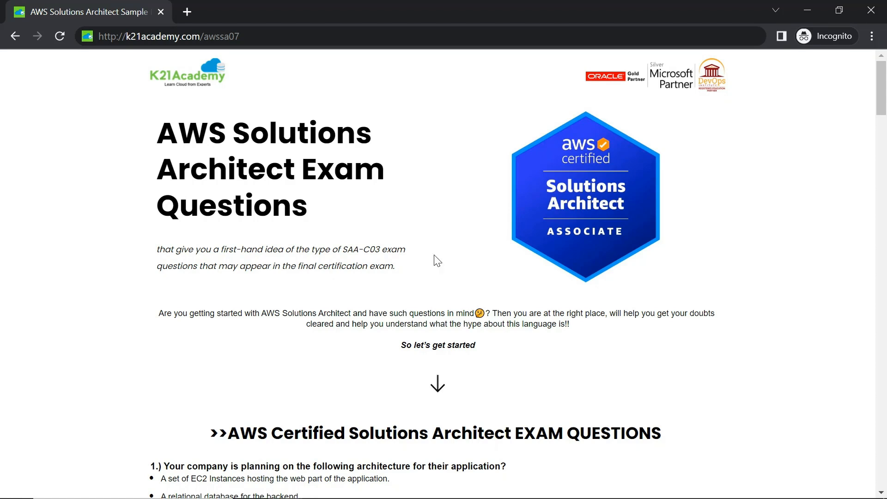
Step: Browse the k21academy.com/awssa07 sample SAA-C03 questions down to the free 25-question guide offer
{"action": "scroll", "scroll_direction": "down", "scroll_amount": 3}
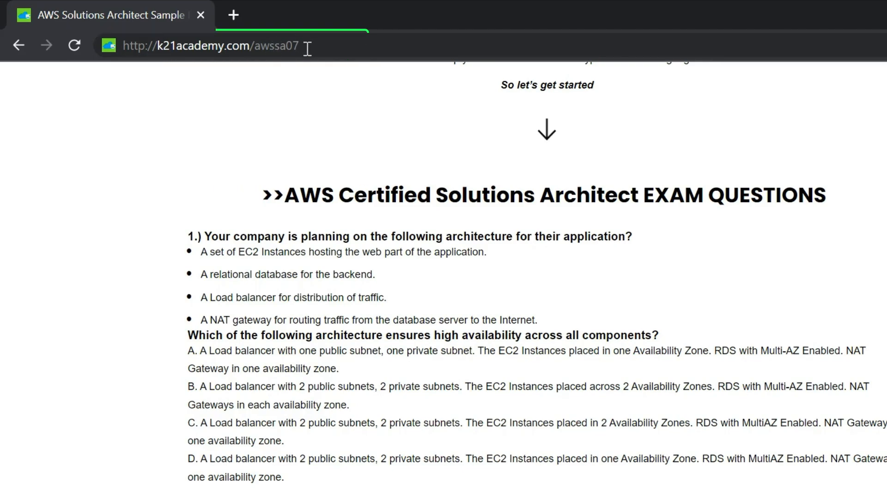
{"action": "scroll", "scroll_direction": "down", "scroll_amount": 3}
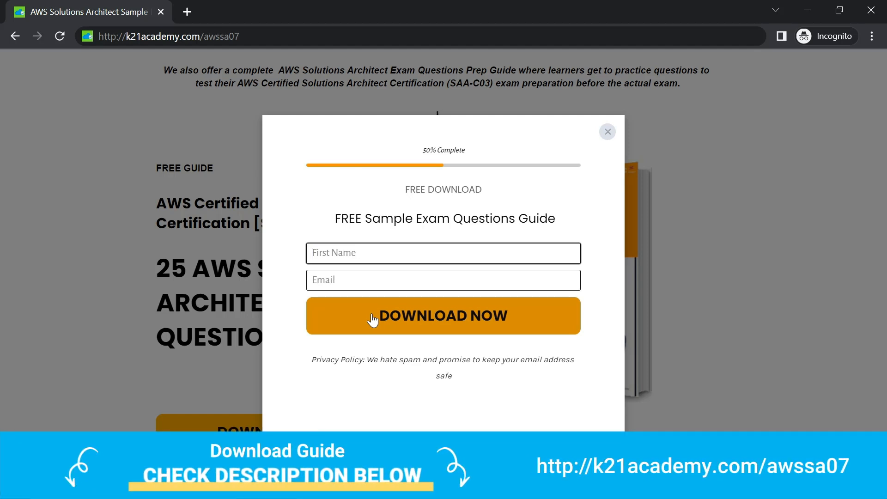
{"action": "left_click", "coordinate": [607, 131]}
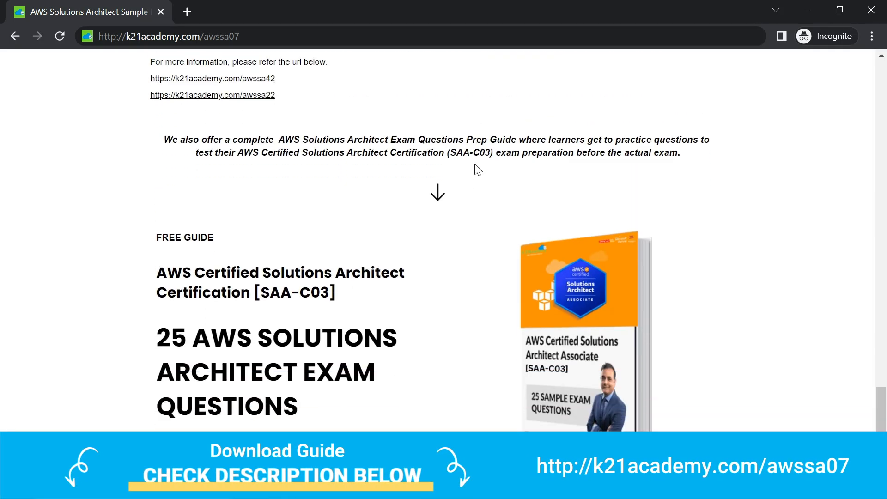
{"action": "scroll", "scroll_direction": "down", "scroll_amount": 3}
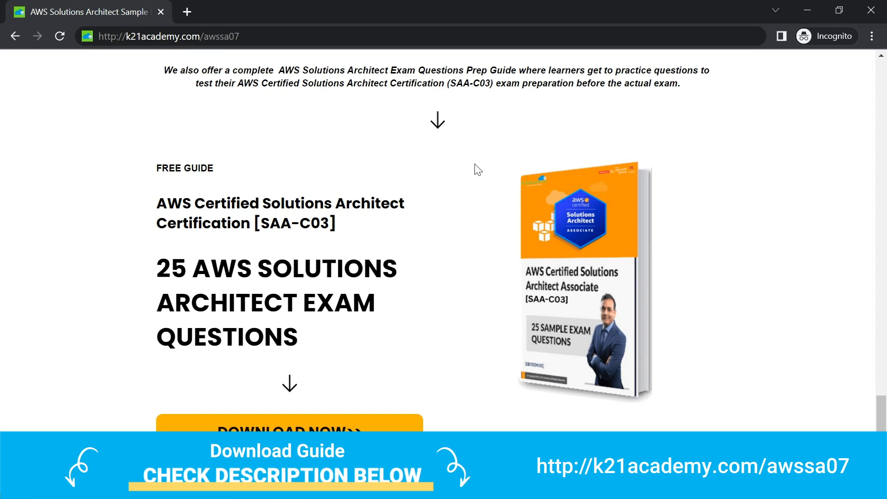
{"action": "scroll", "scroll_direction": "down", "scroll_amount": 3}
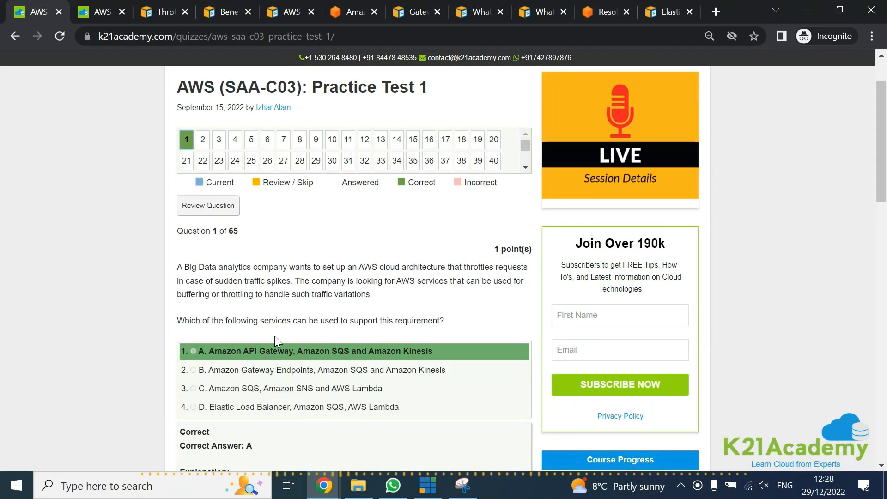
{"action": "mouse_move", "coordinate": [395, 356]}
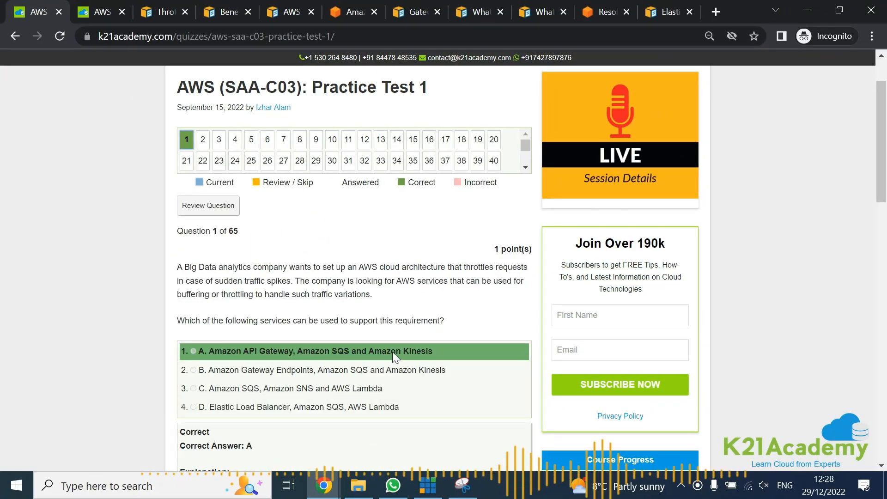
Step: Scroll through the 'Correct Answer: A' explanation, the reasons other options fail, and the references
{"action": "scroll", "scroll_direction": "down", "scroll_amount": 3}
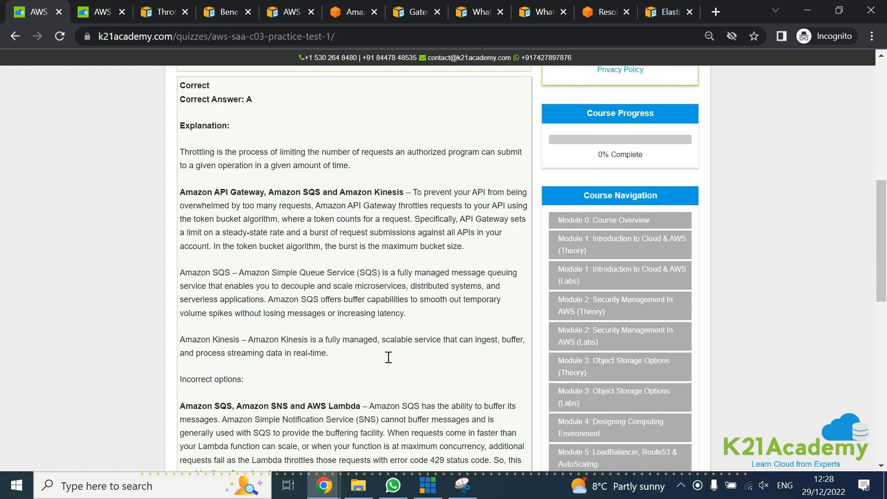
{"action": "scroll", "scroll_direction": "down", "scroll_amount": 3}
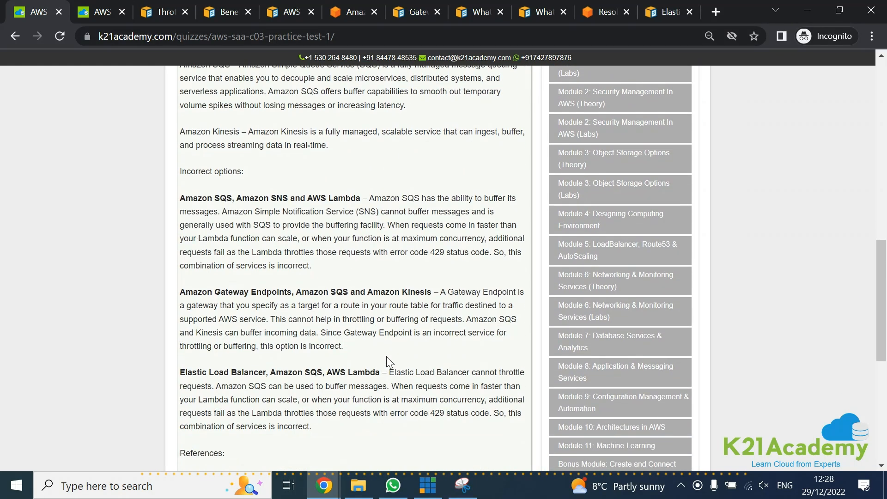
{"action": "scroll", "scroll_direction": "down", "scroll_amount": 3}
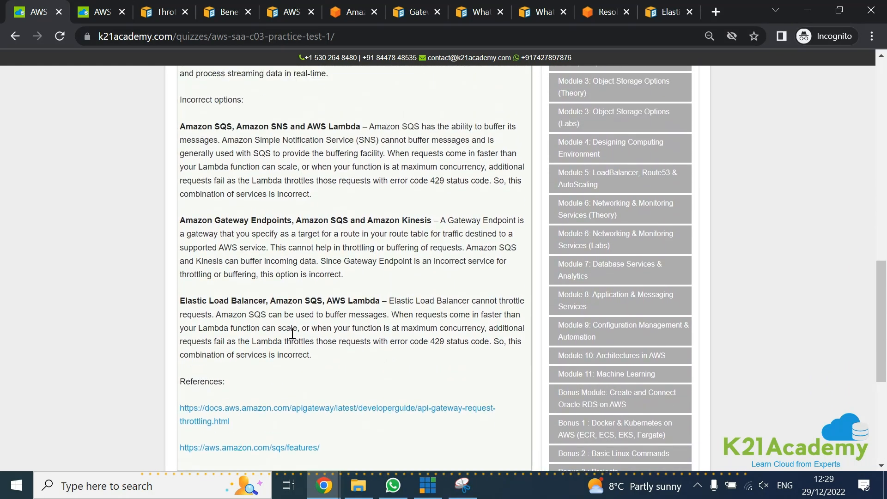
{"action": "scroll", "scroll_direction": "up", "scroll_amount": 3}
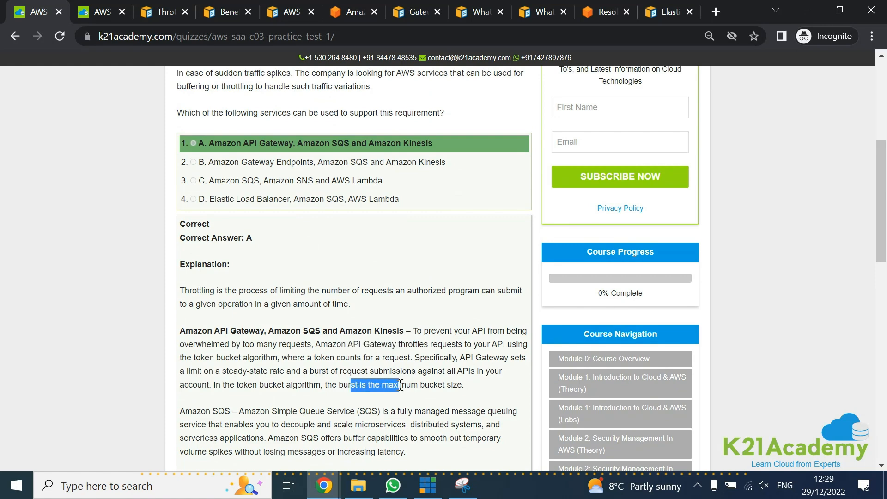
{"action": "scroll", "scroll_direction": "down", "scroll_amount": 3}
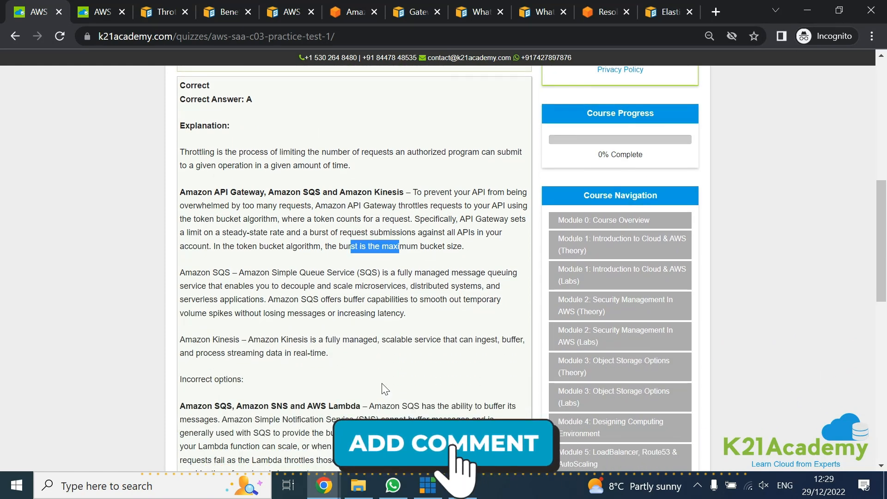
{"action": "scroll", "scroll_direction": "down", "scroll_amount": 3}
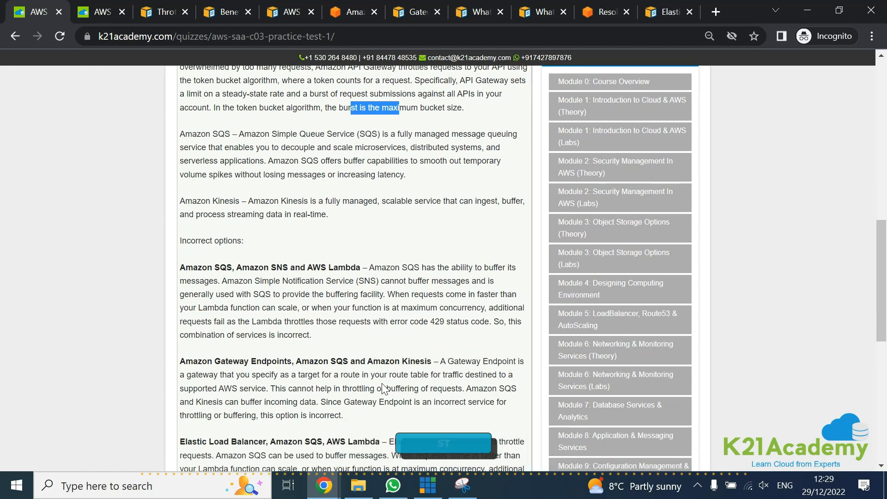
{"action": "scroll", "scroll_direction": "up", "scroll_amount": 3}
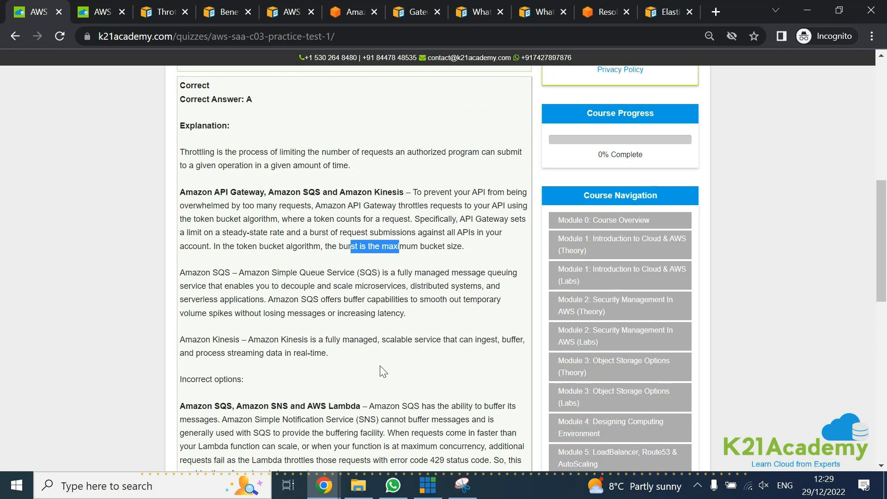
{"action": "scroll", "scroll_direction": "up", "scroll_amount": 3}
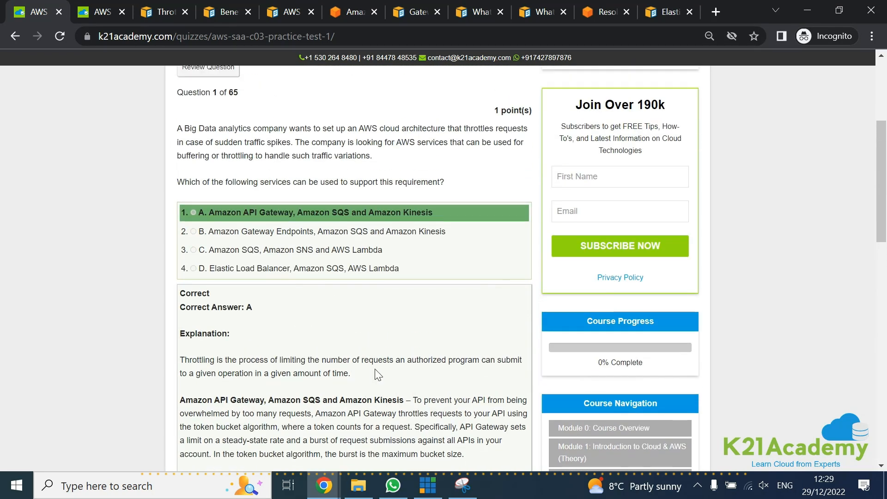
{"action": "scroll", "scroll_direction": "up", "scroll_amount": 3}
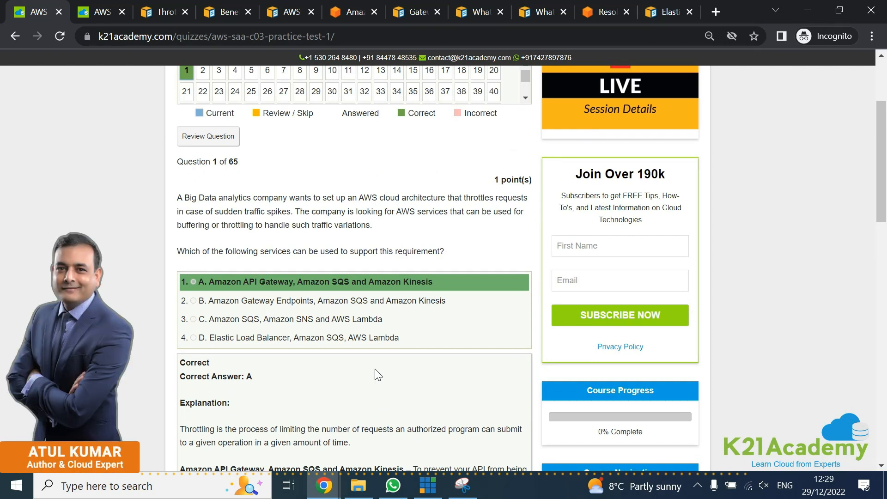
{"action": "scroll", "scroll_direction": "up", "scroll_amount": 3}
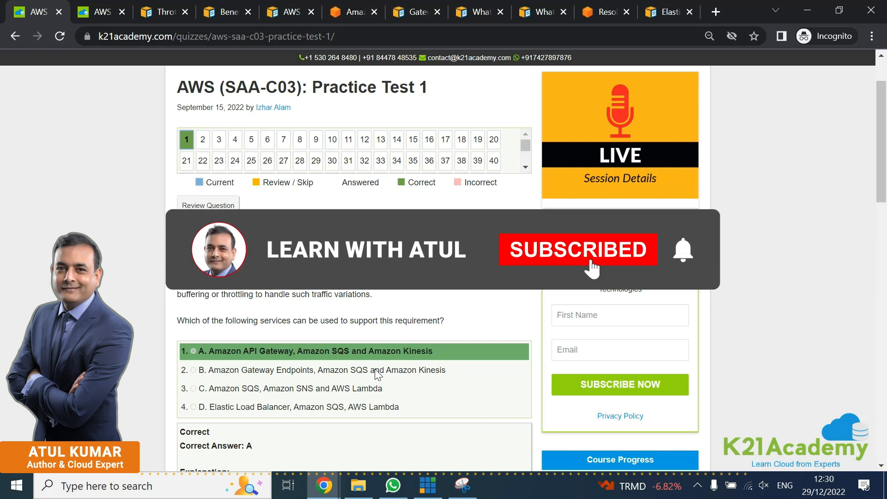
{"action": "mouse_move", "coordinate": [678, 328]}
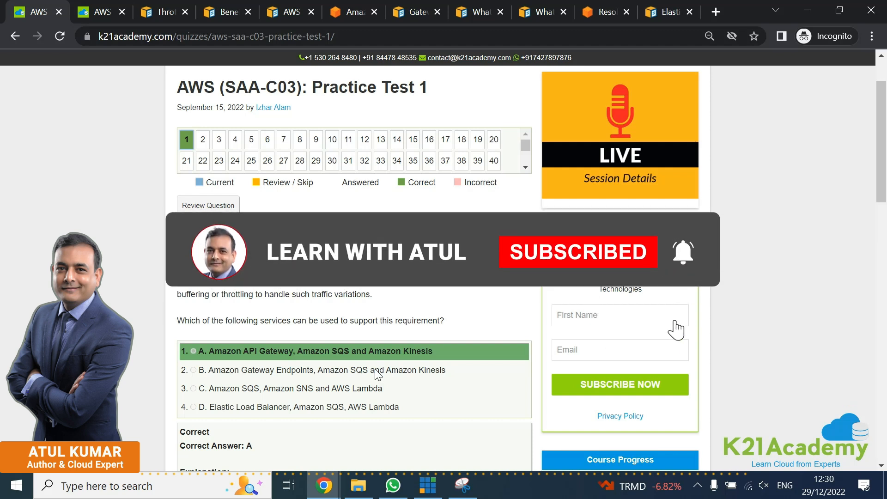